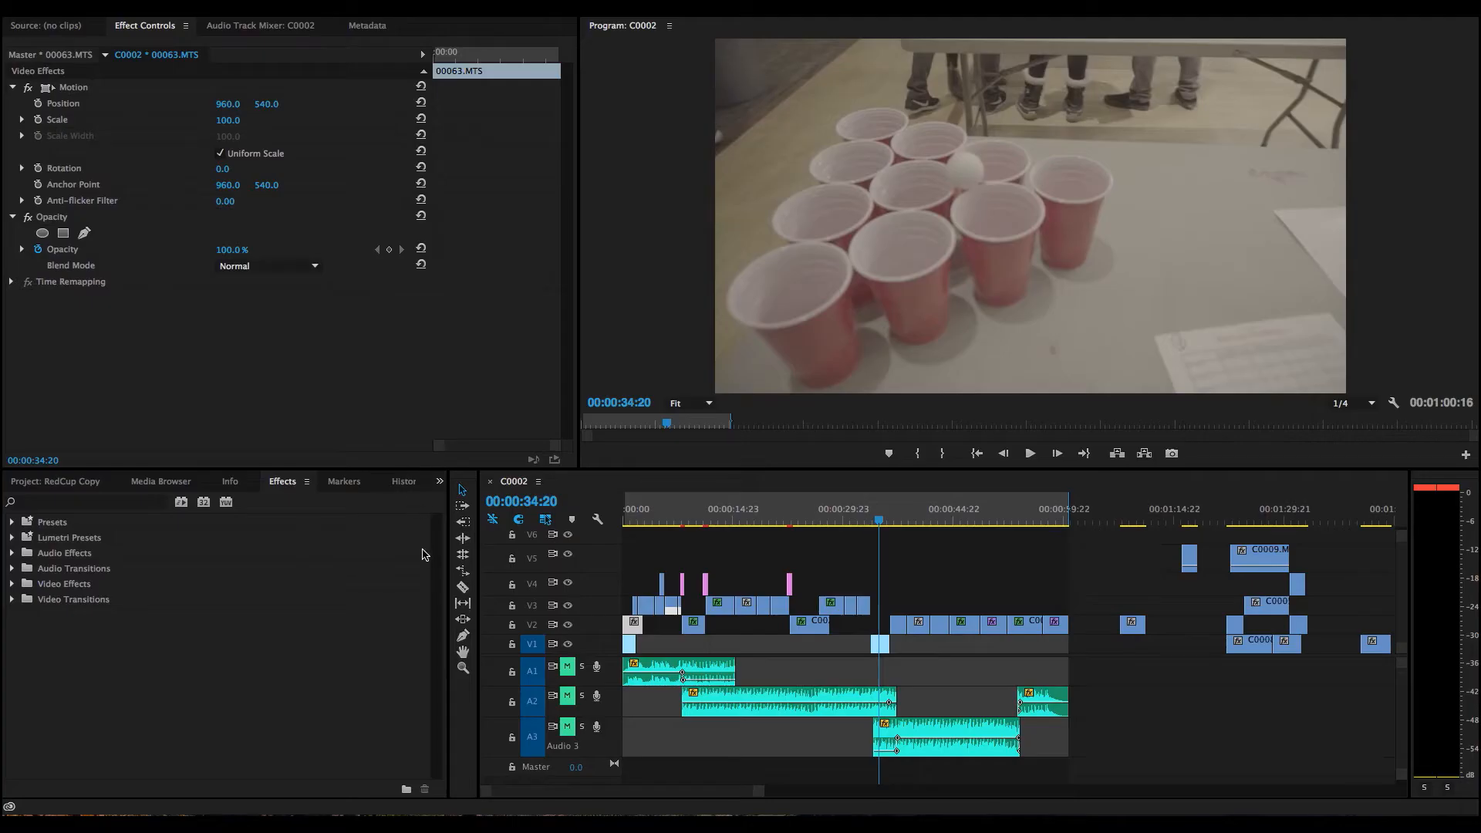
{"action": "mouse_move", "coordinate": [432, 560]}
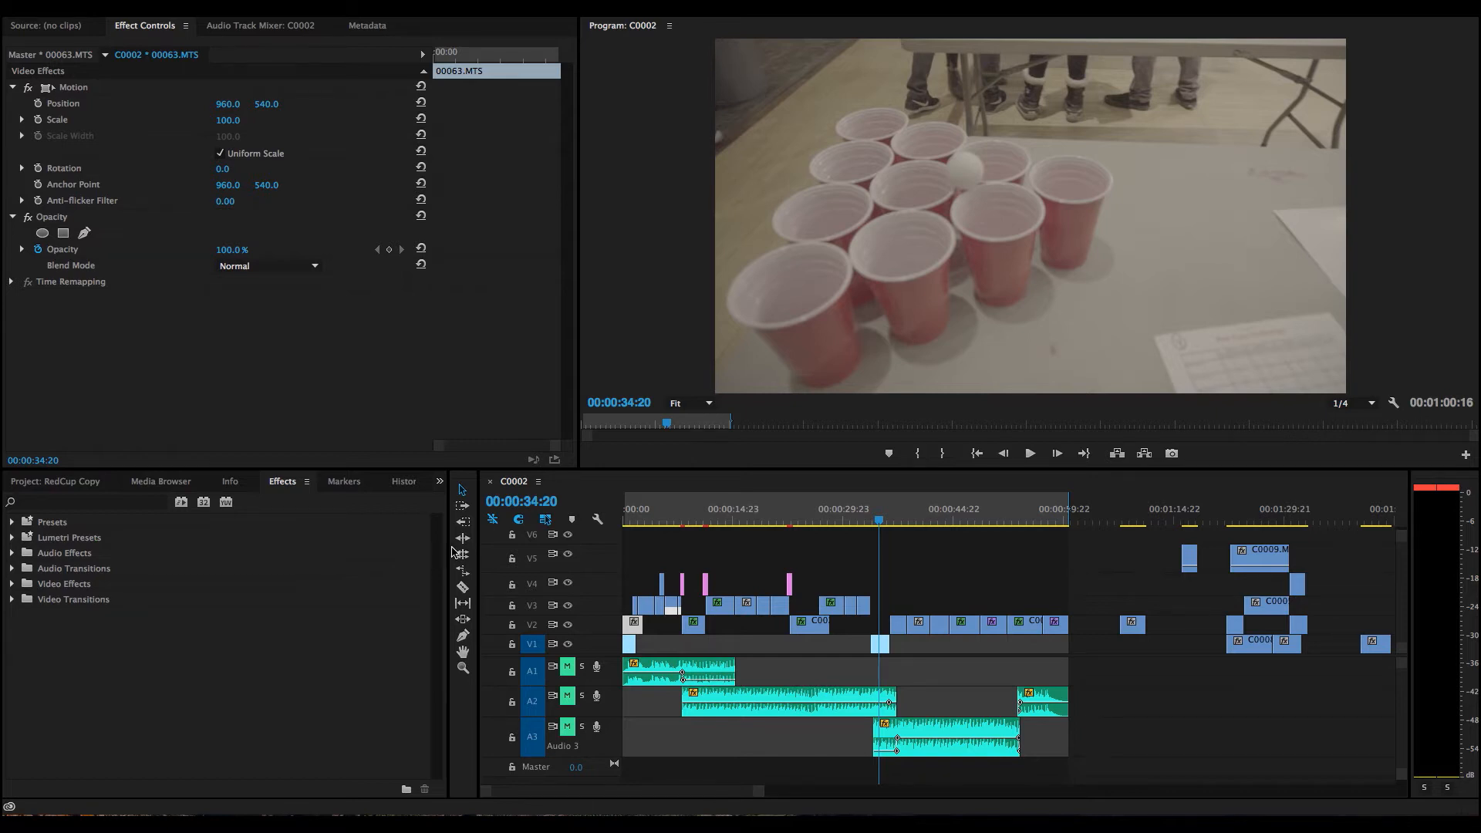
{"action": "mouse_move", "coordinate": [881, 530]}
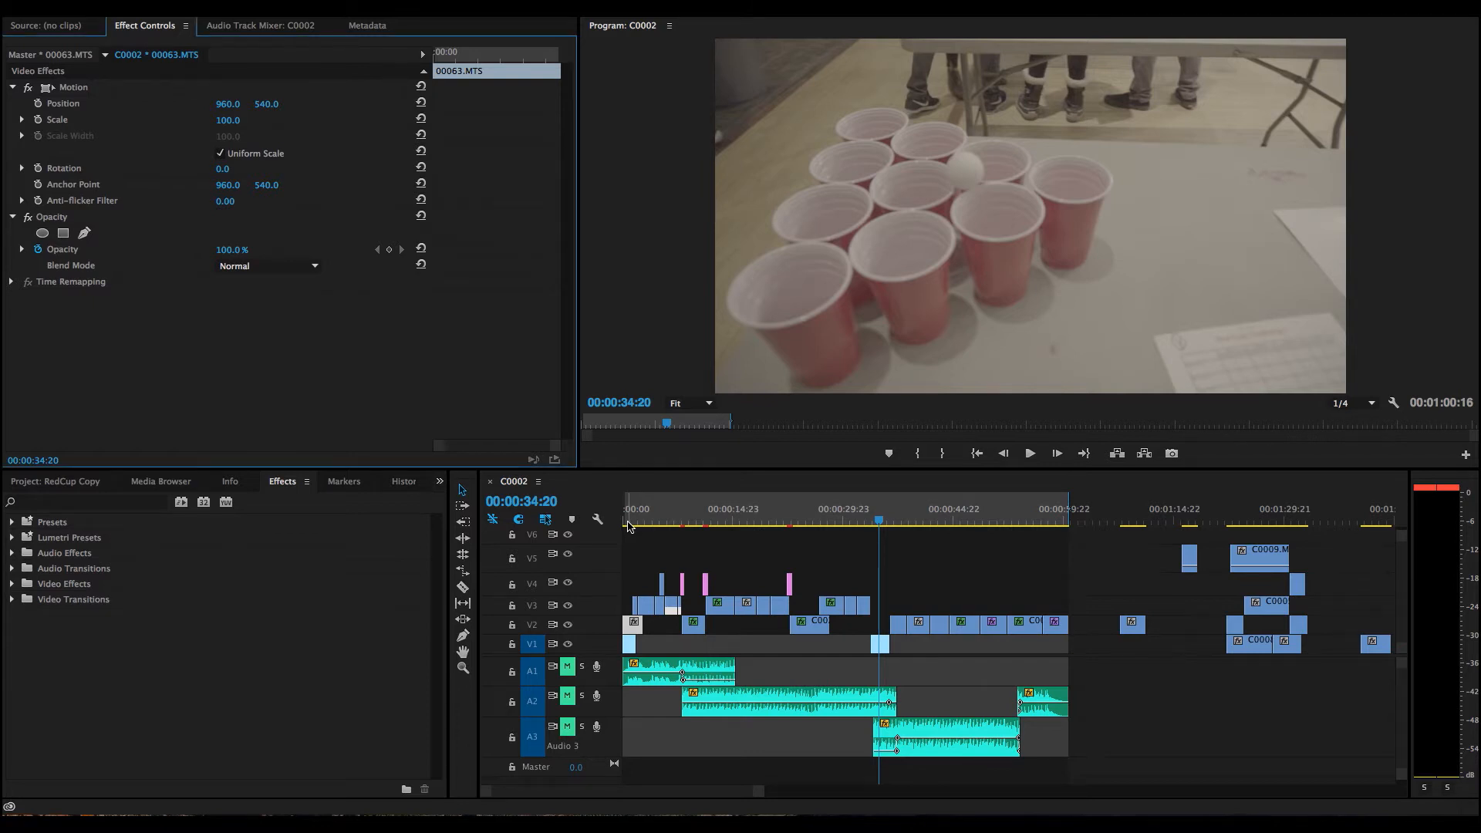
Park the playhead at 00:00:00:13 on the Canon standing-cups reference shot.
{"action": "left_click", "coordinate": [628, 525]}
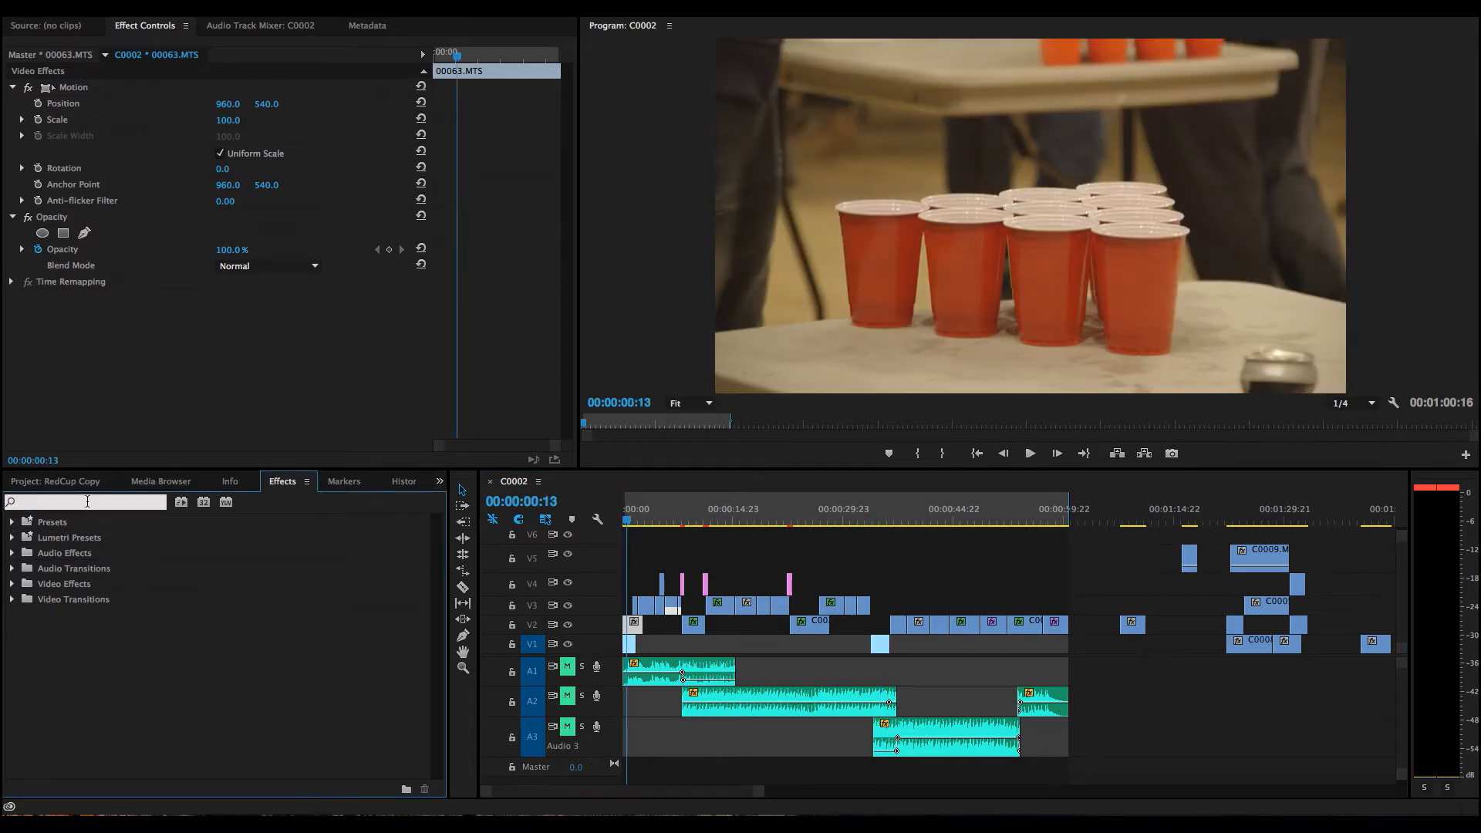
Find Lumetri Color via 'lum' and set Saturation to 0 on the reference and top-down clips.
{"action": "type", "text": "lumetri"}
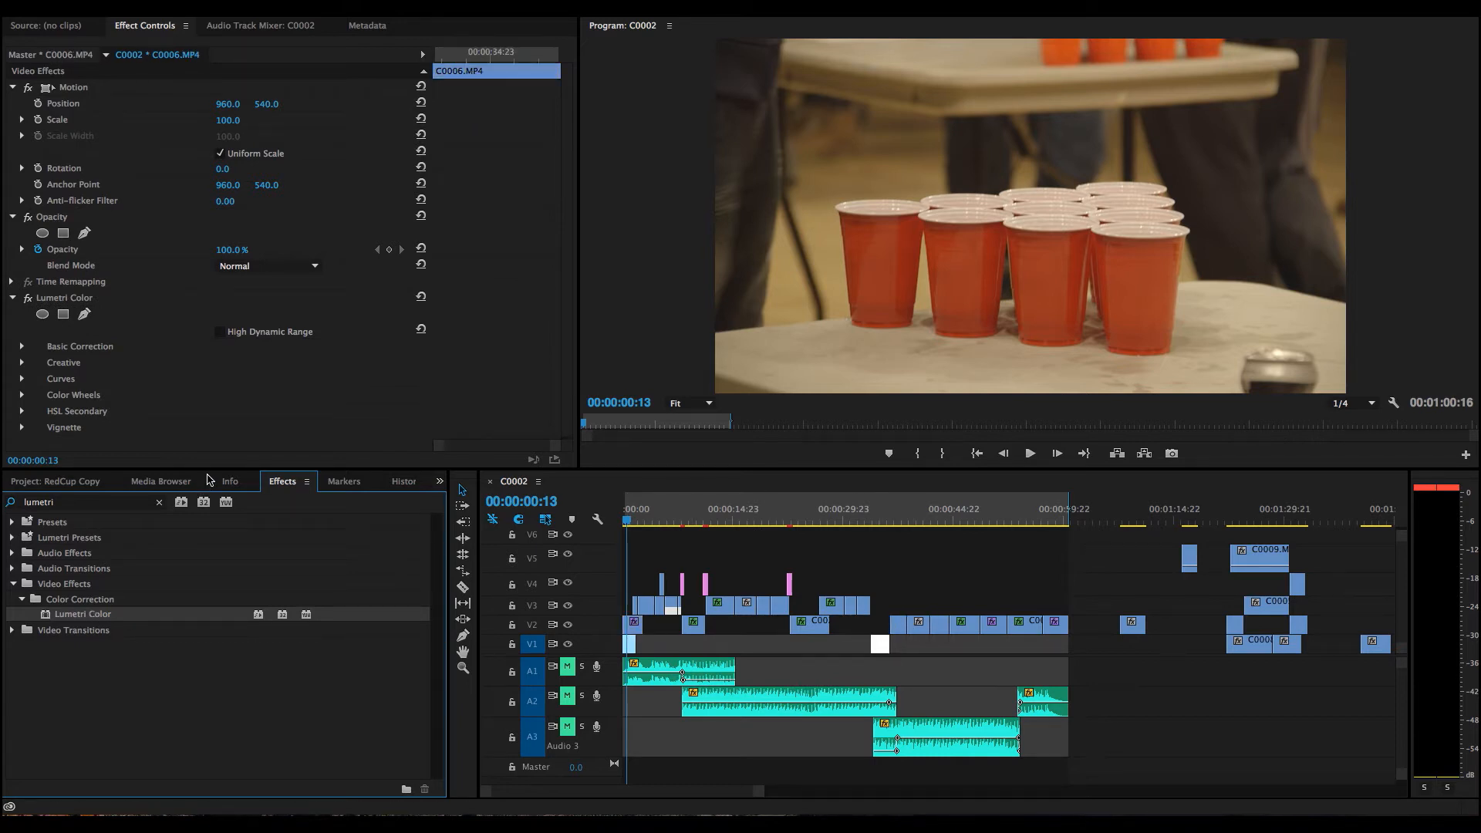
{"action": "mouse_move", "coordinate": [657, 637]}
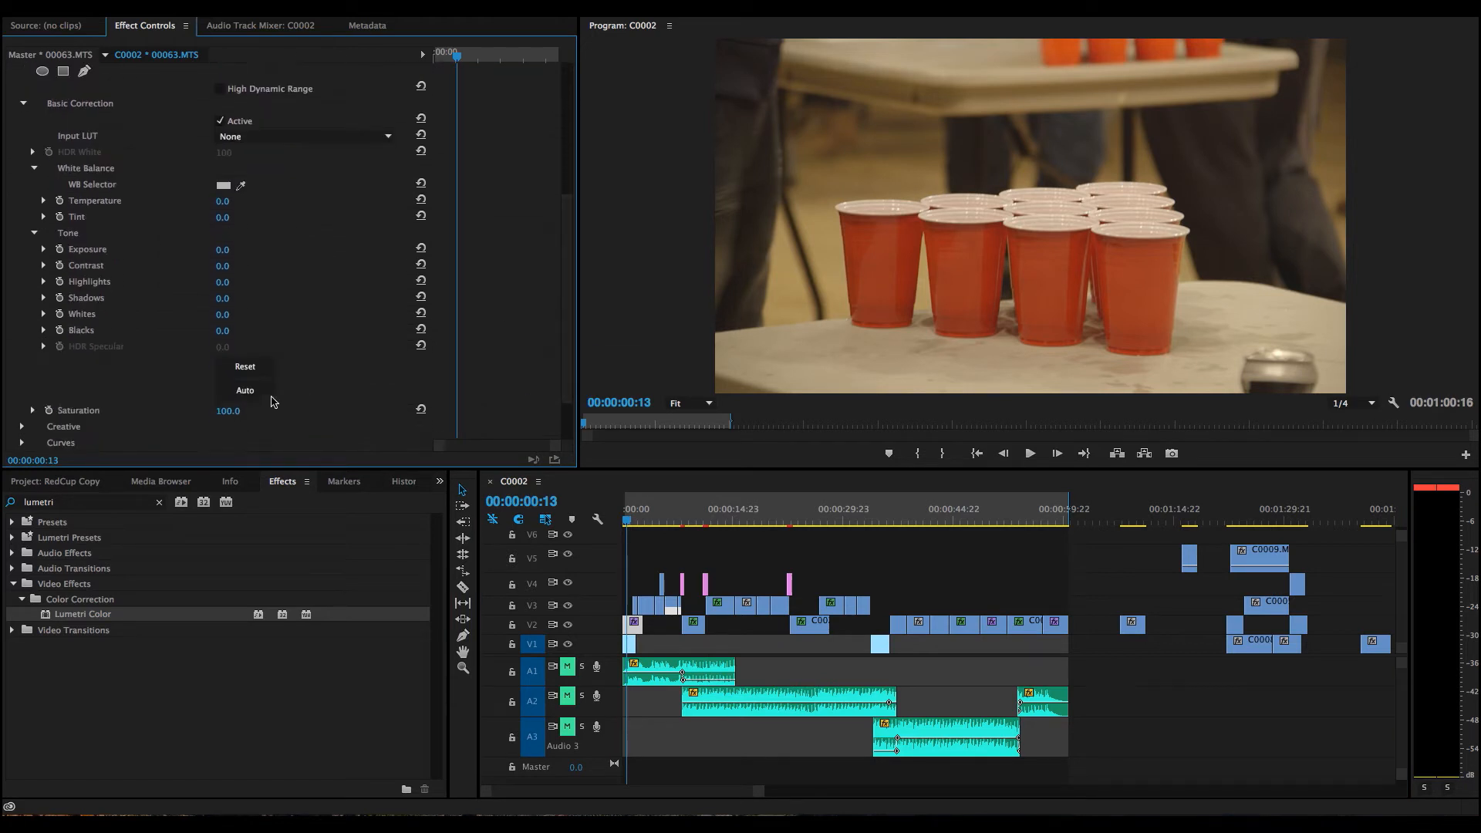
{"action": "double_click", "coordinate": [229, 410]}
{"action": "type", "text": "0"}
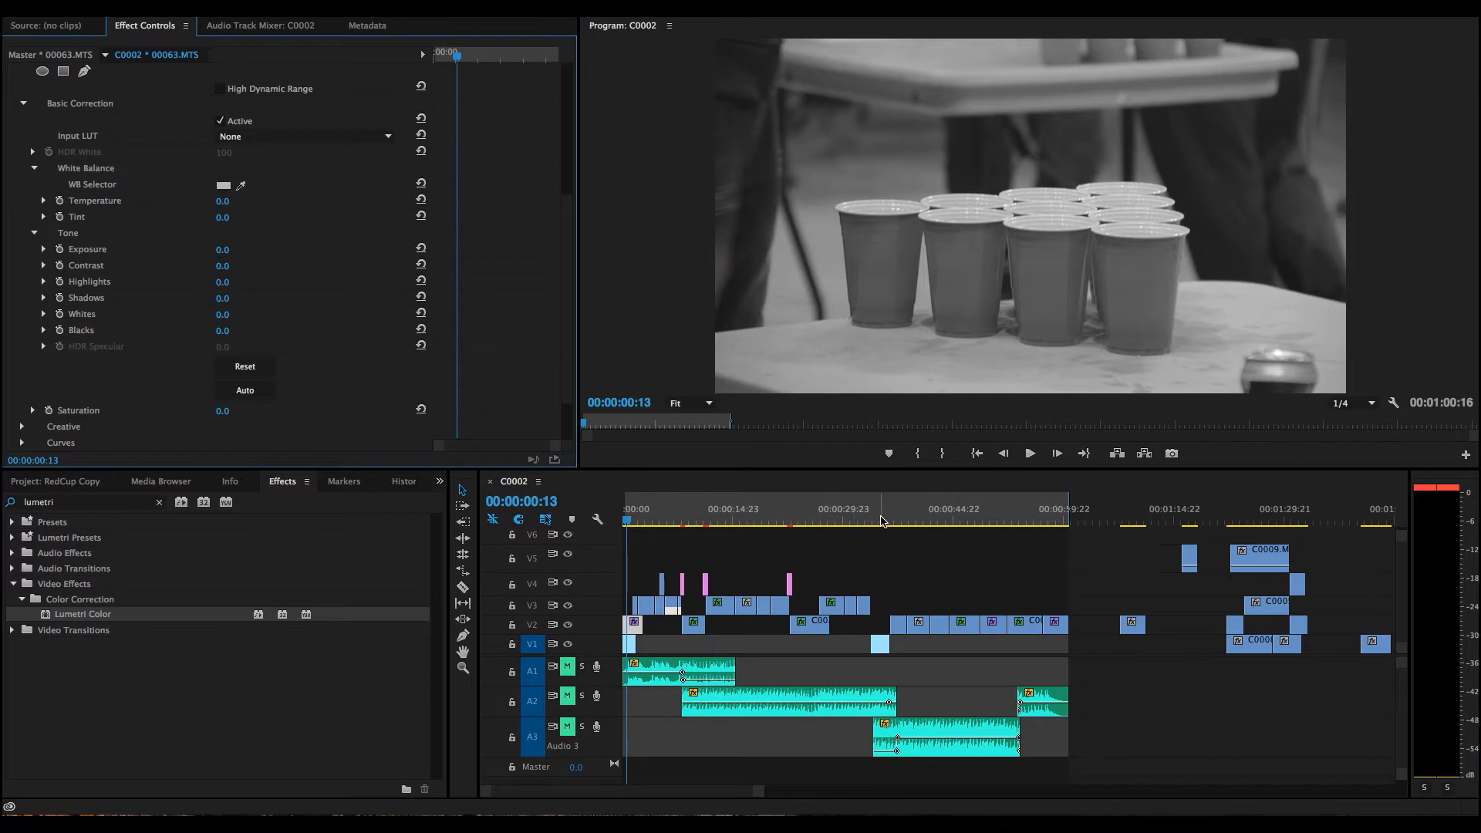
{"action": "left_click", "coordinate": [878, 509]}
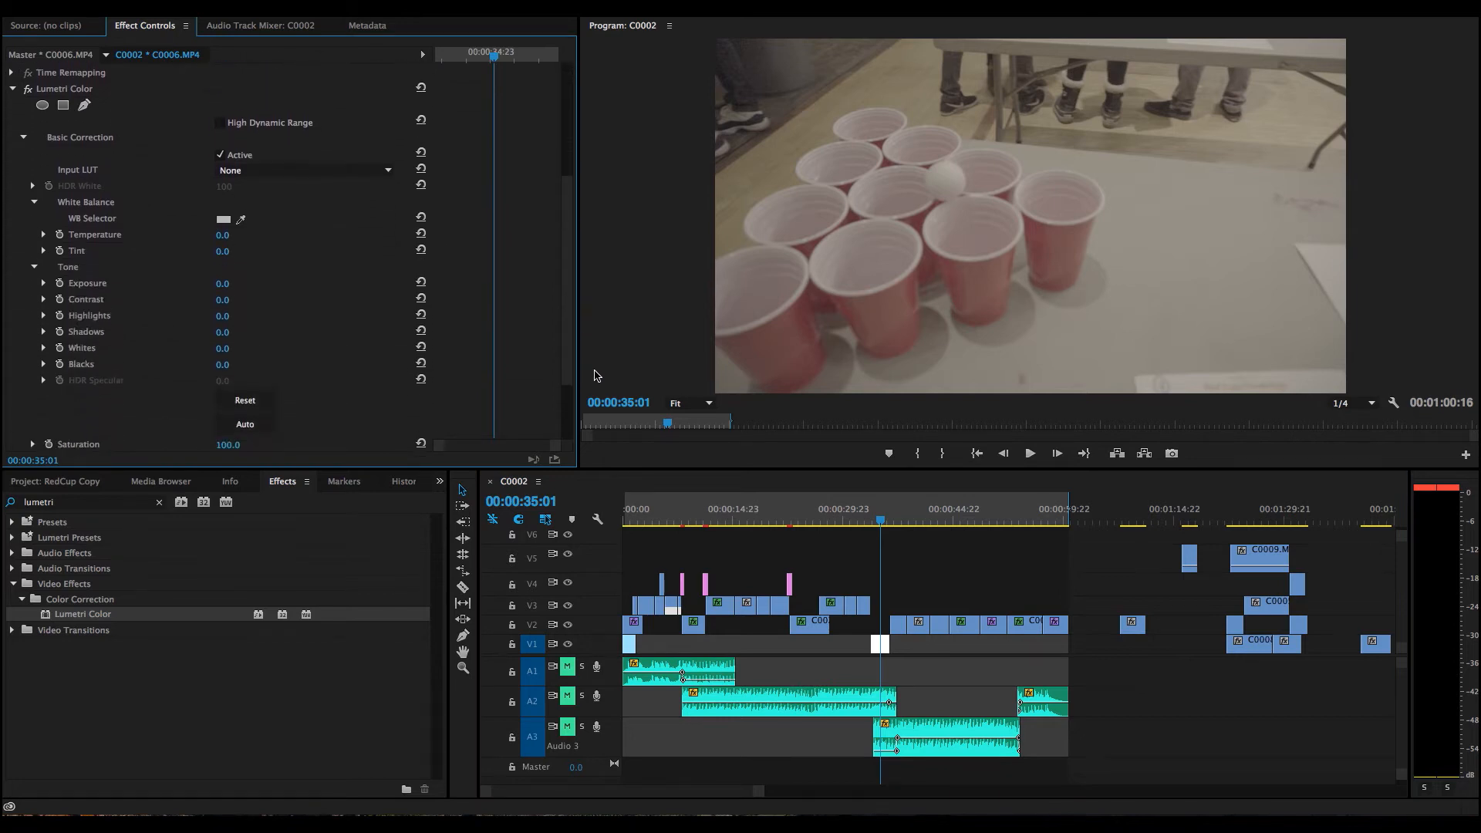
{"action": "double_click", "coordinate": [229, 444]}
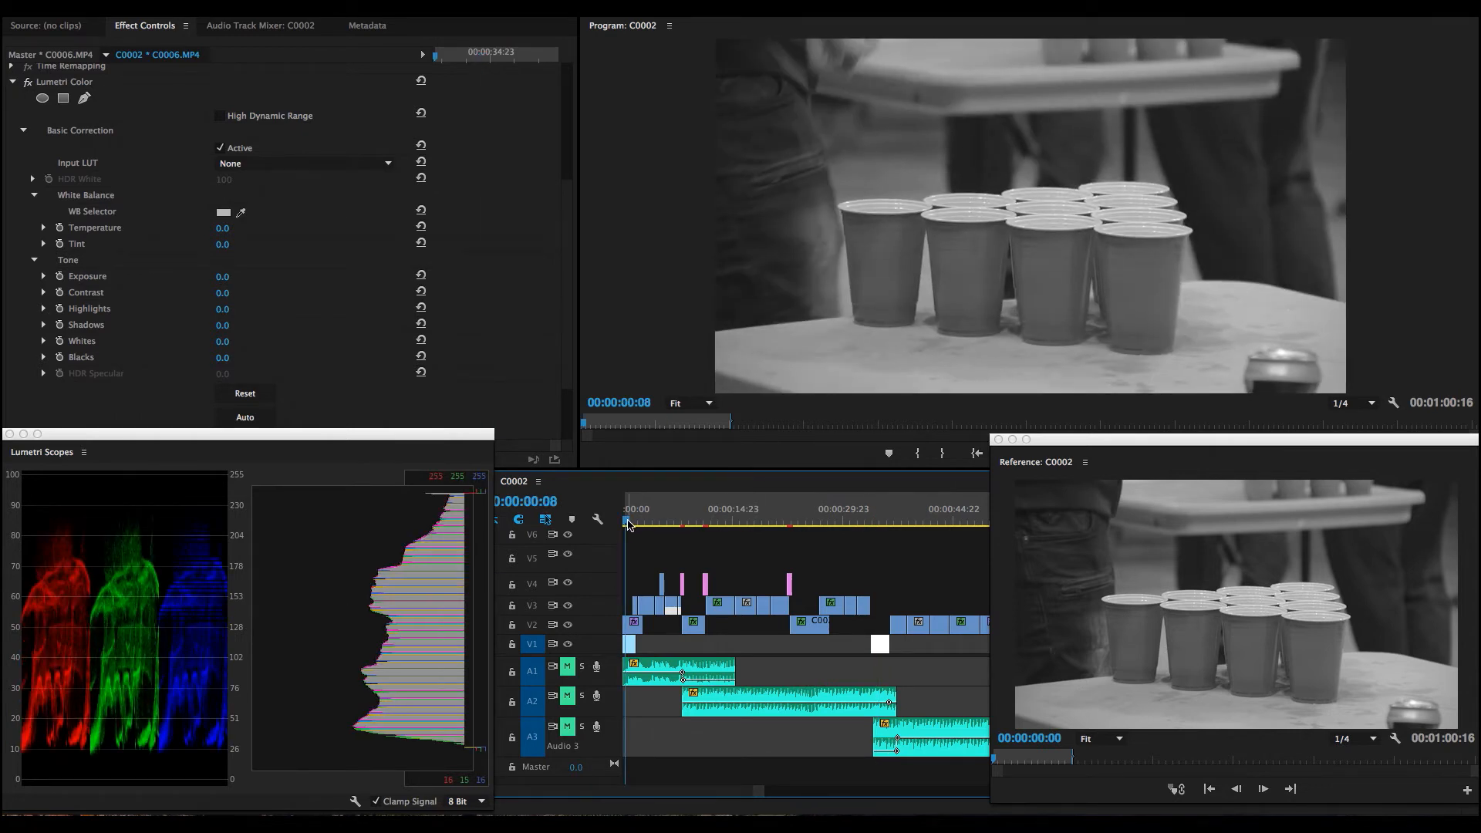
Move to the top-down cups clip so its Contrast can be raised to 150.
{"action": "left_click", "coordinate": [878, 523]}
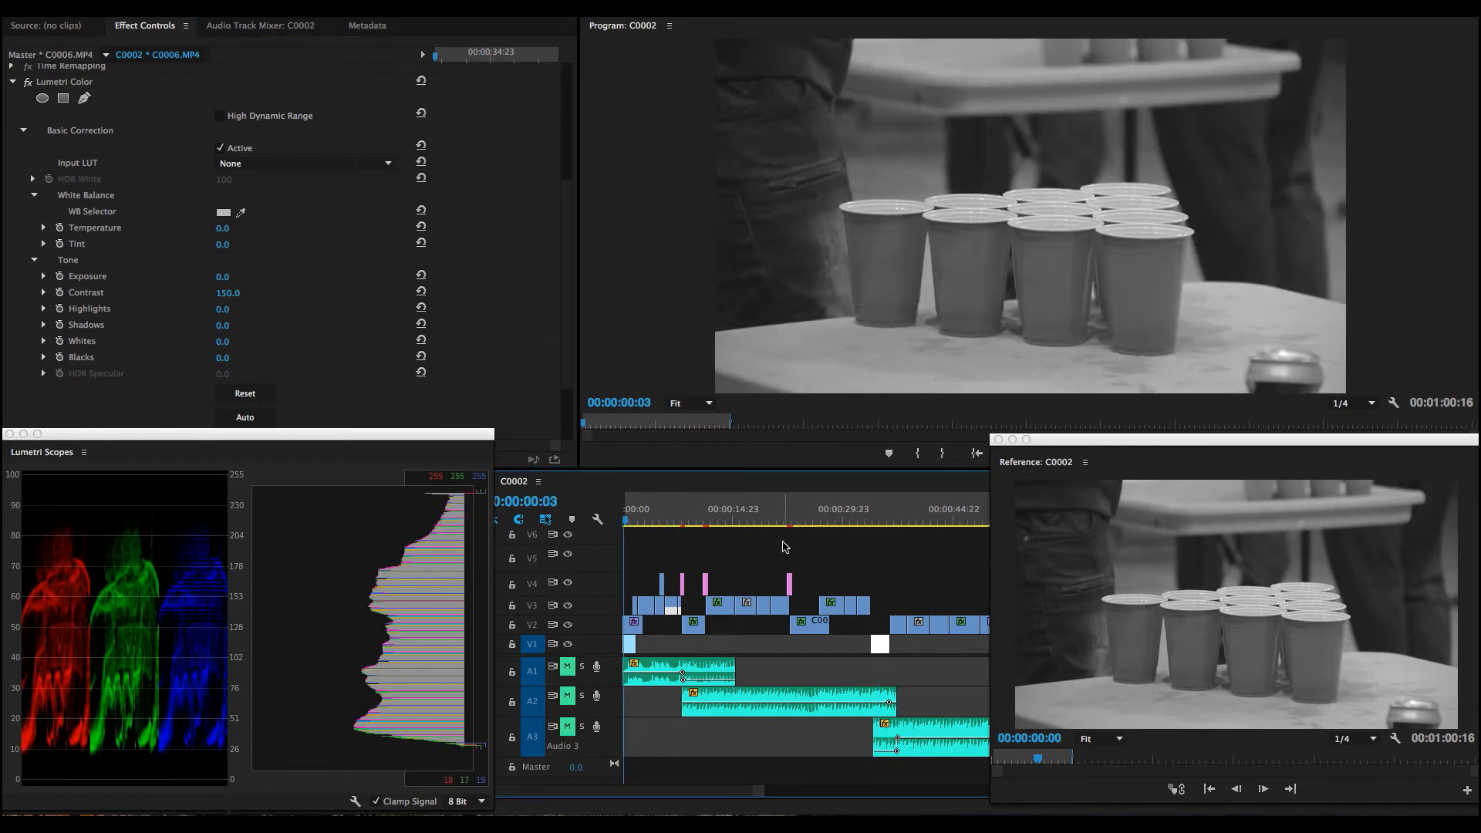
Set the top-down clip's Exposure to 0.2, comparing it against the reference shot on the scopes.
{"action": "left_click", "coordinate": [878, 520]}
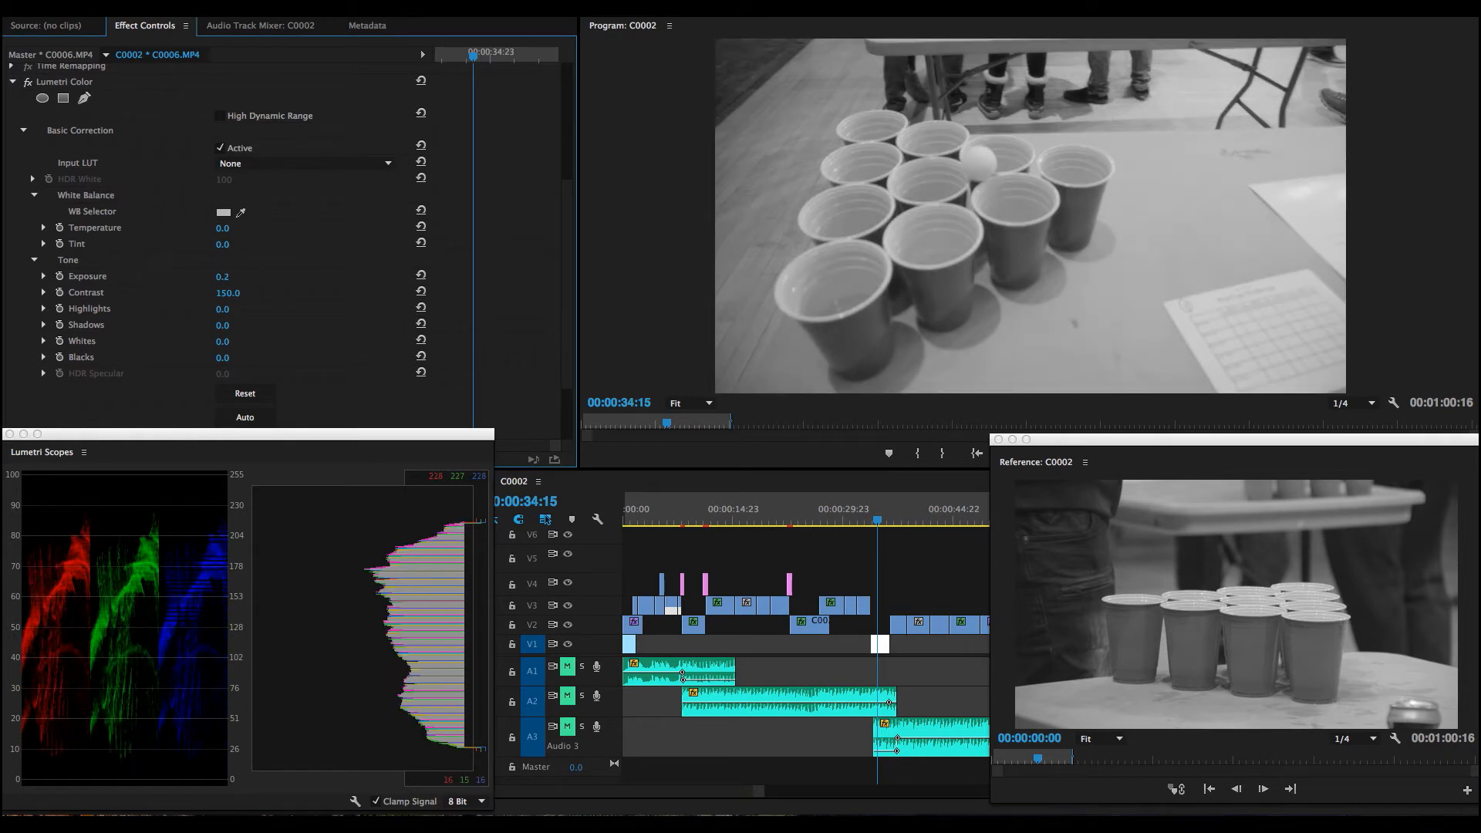
{"action": "left_click", "coordinate": [222, 276]}
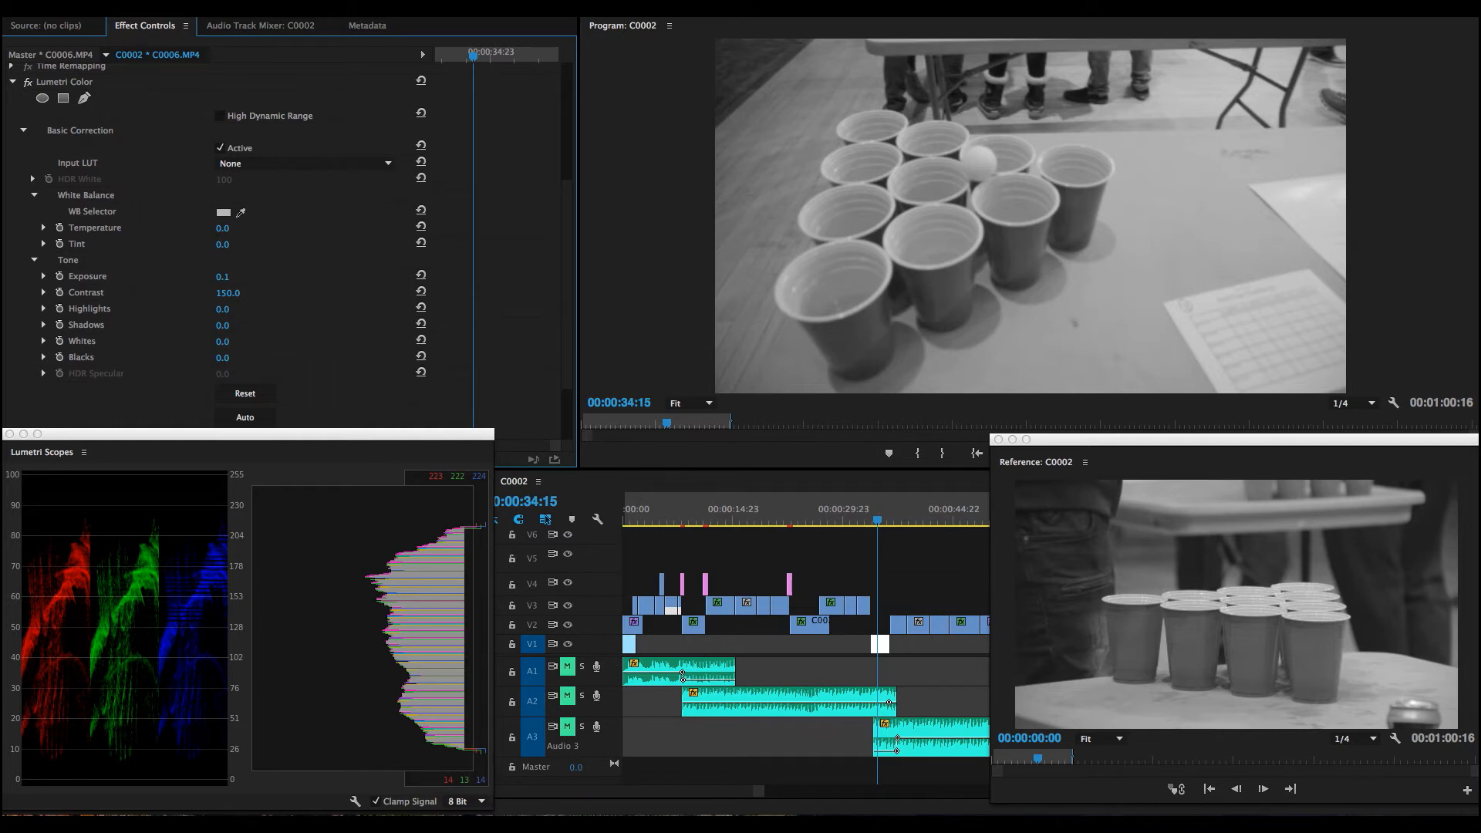
{"action": "left_click", "coordinate": [626, 521]}
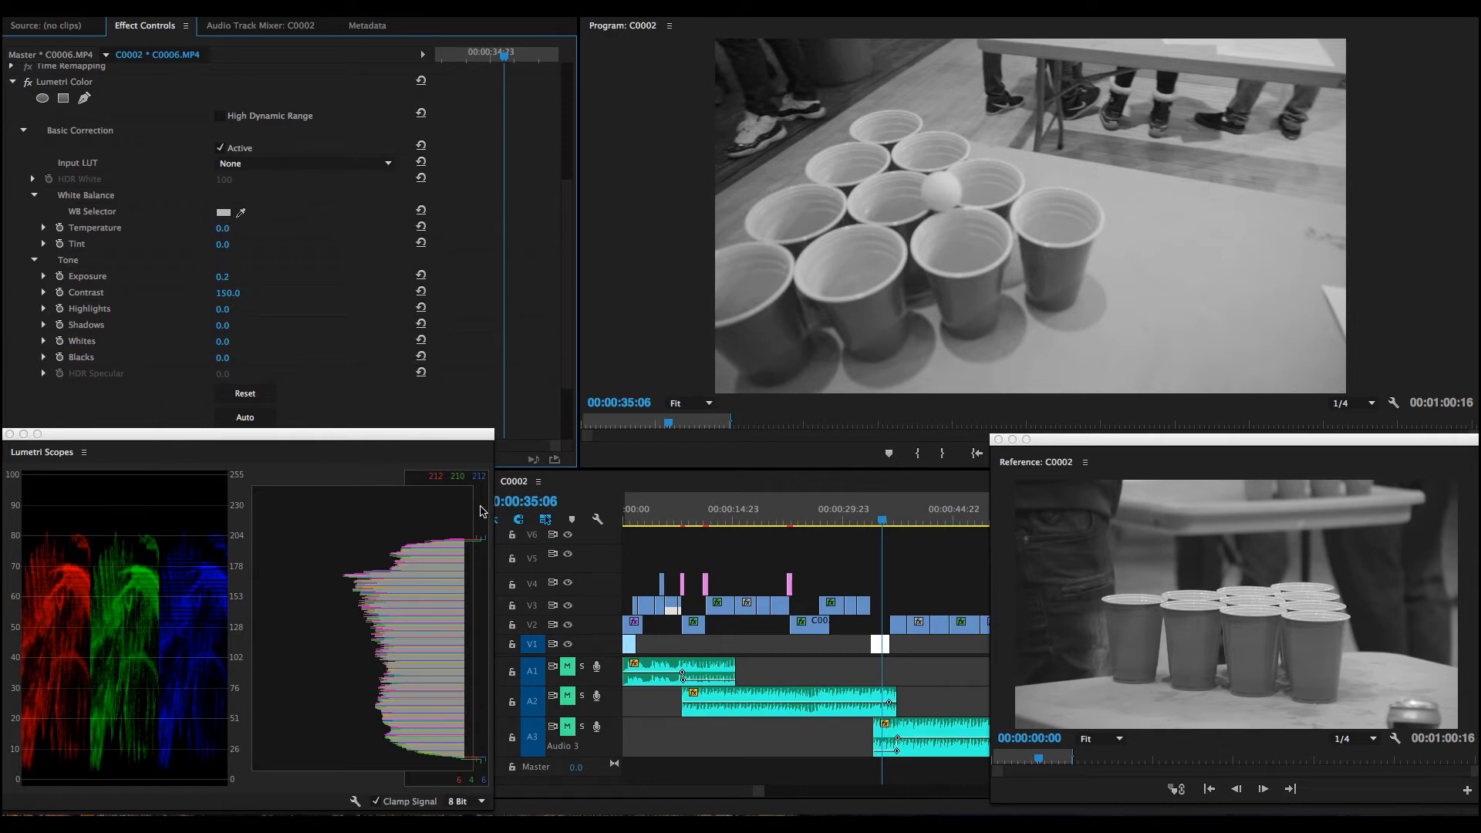
{"action": "left_click", "coordinate": [624, 511]}
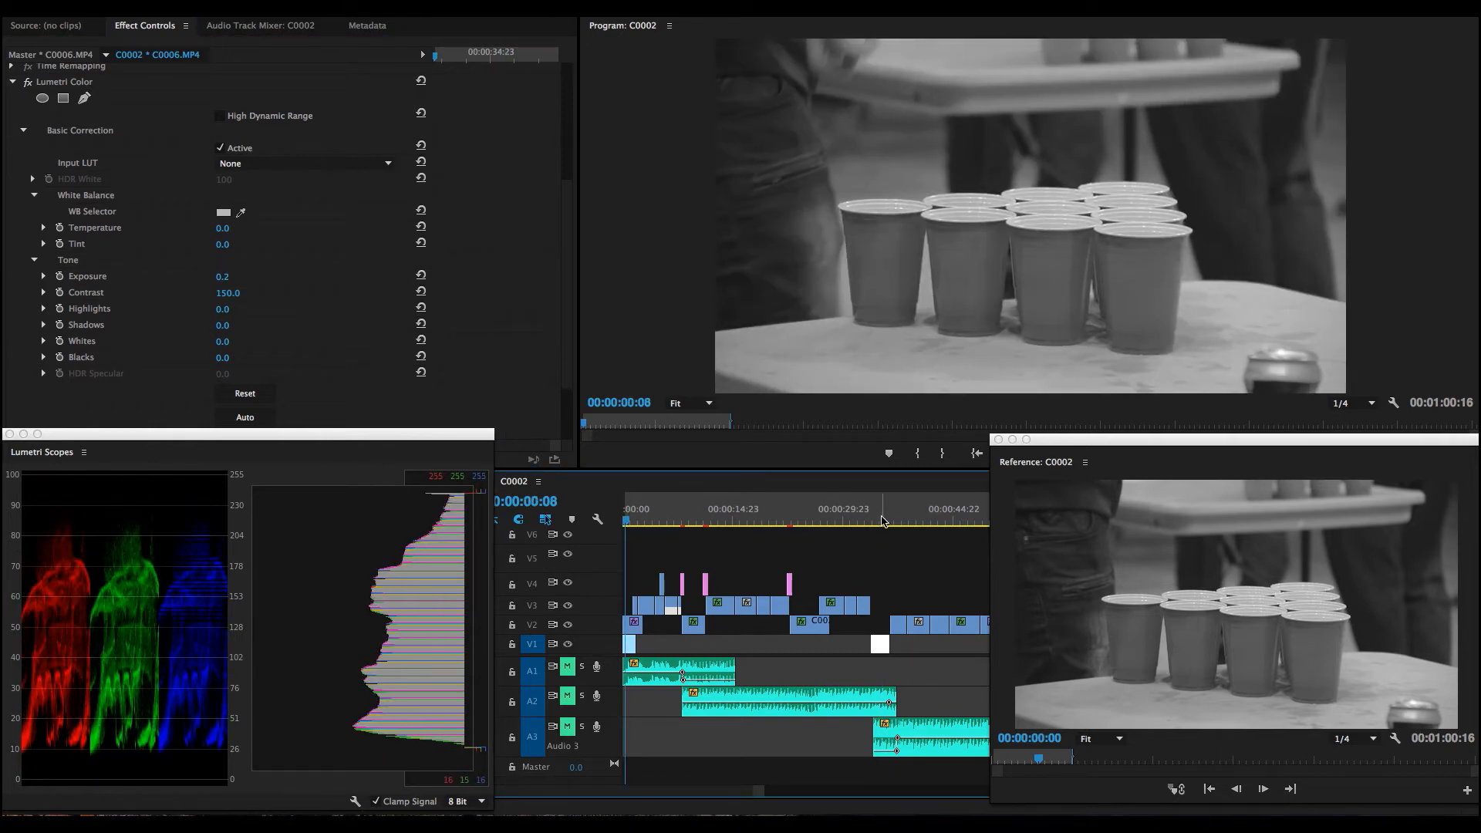
{"action": "left_click", "coordinate": [624, 520]}
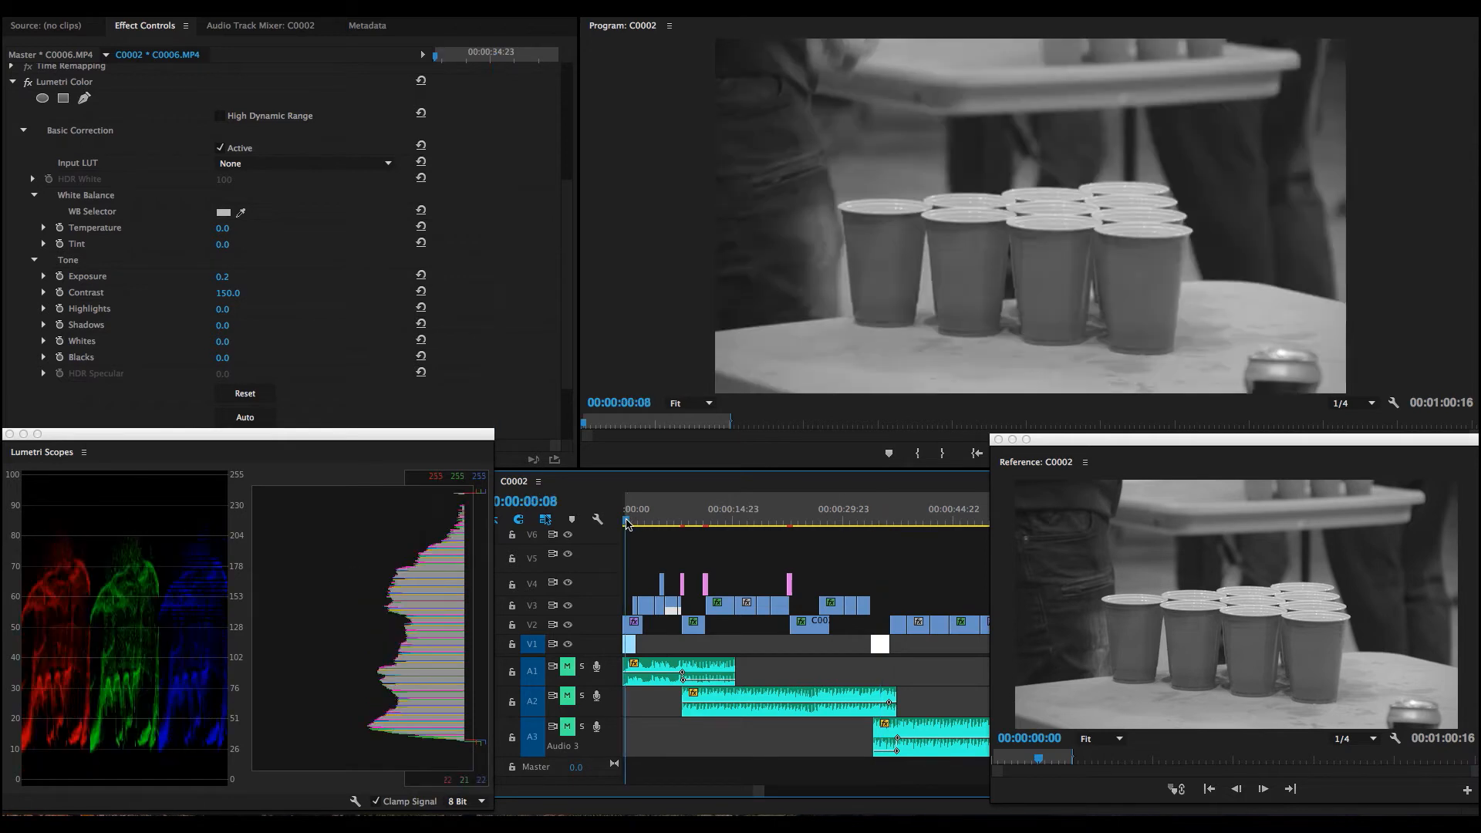
{"action": "left_click", "coordinate": [876, 523]}
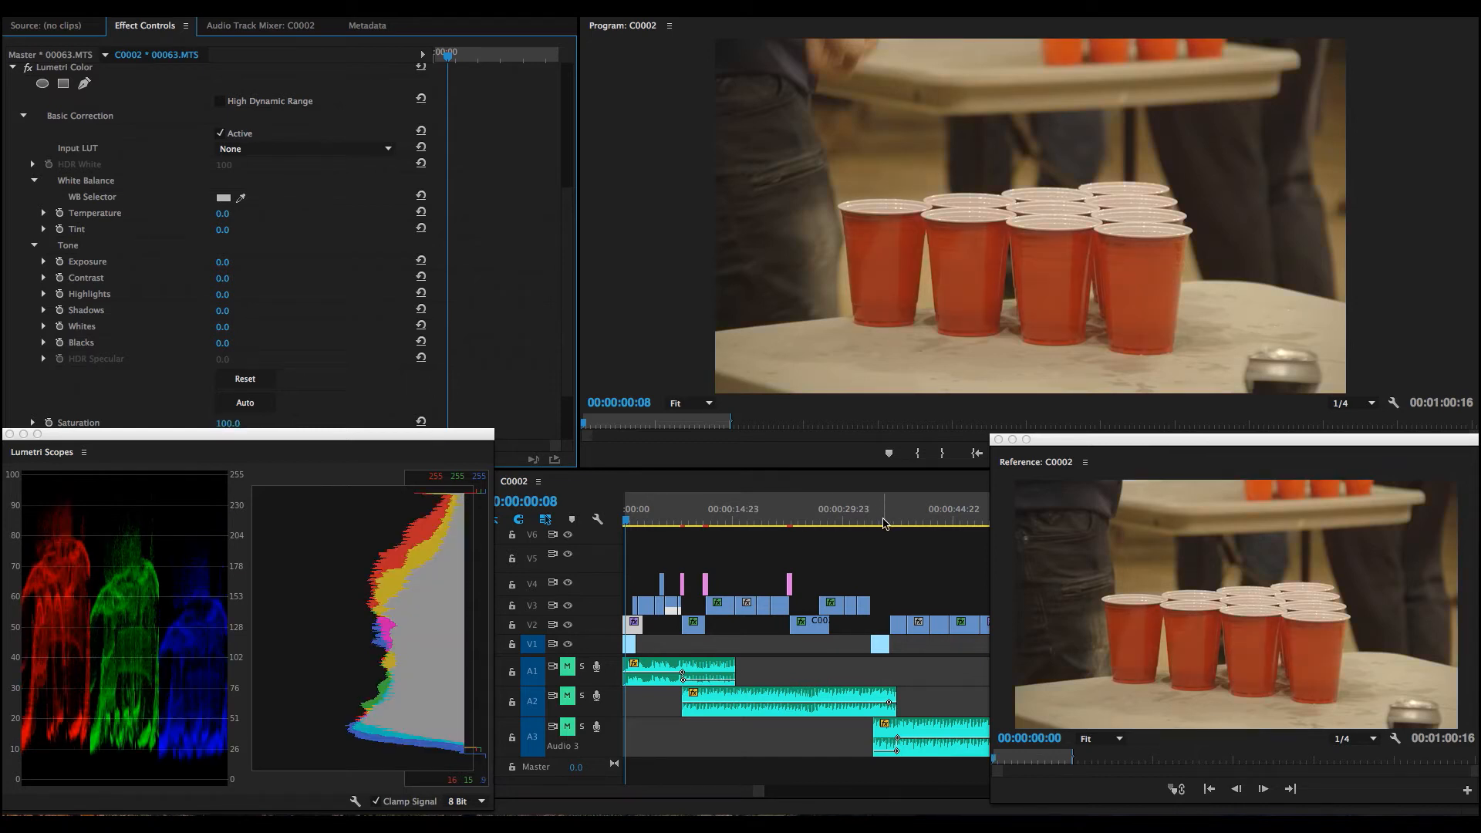
Restore Saturation to 100 and select clip C0006 to confirm its 0.2 exposure and 150 contrast.
{"action": "left_click", "coordinate": [876, 520]}
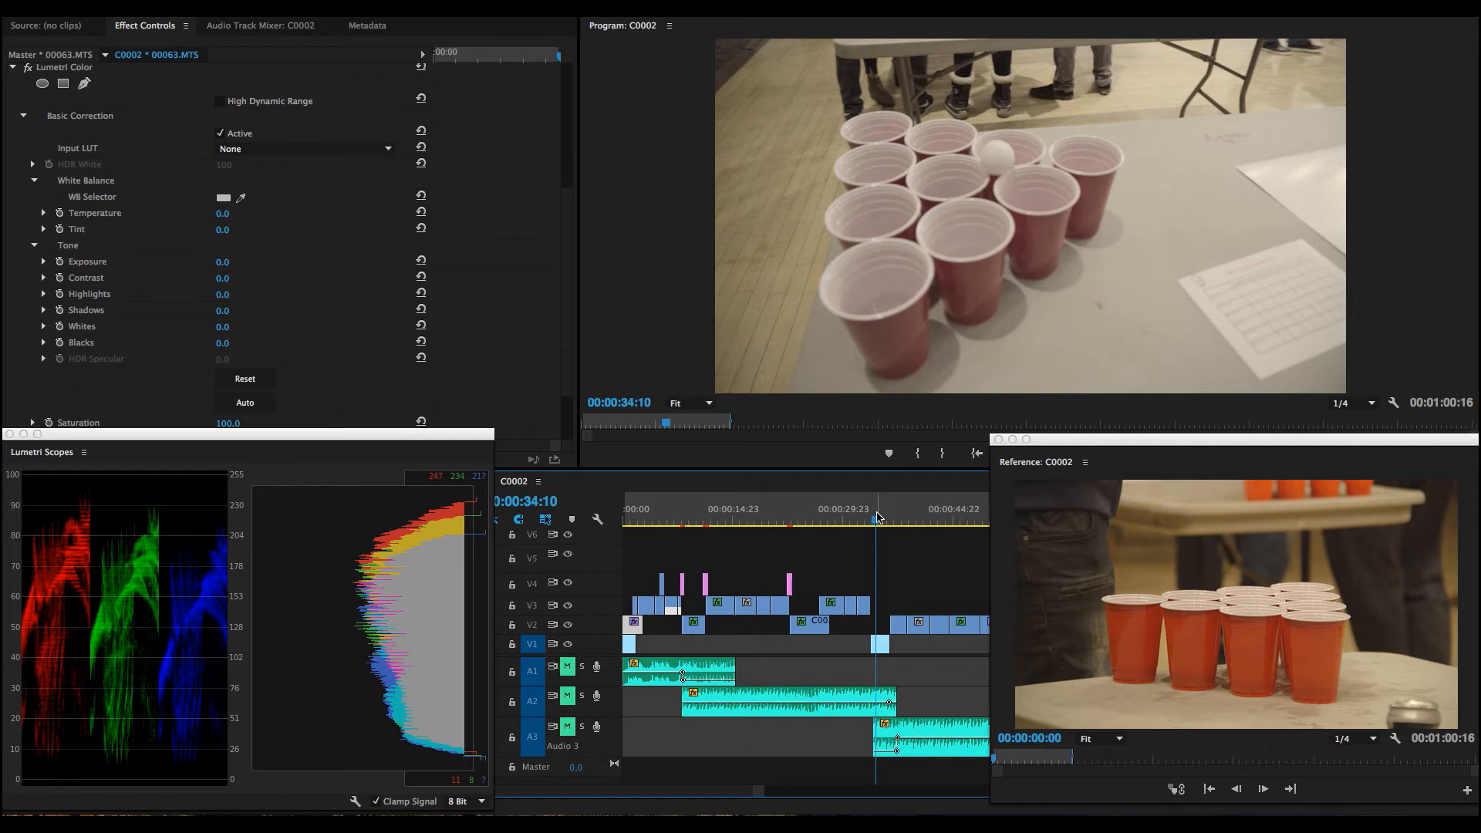
{"action": "mouse_move", "coordinate": [631, 524]}
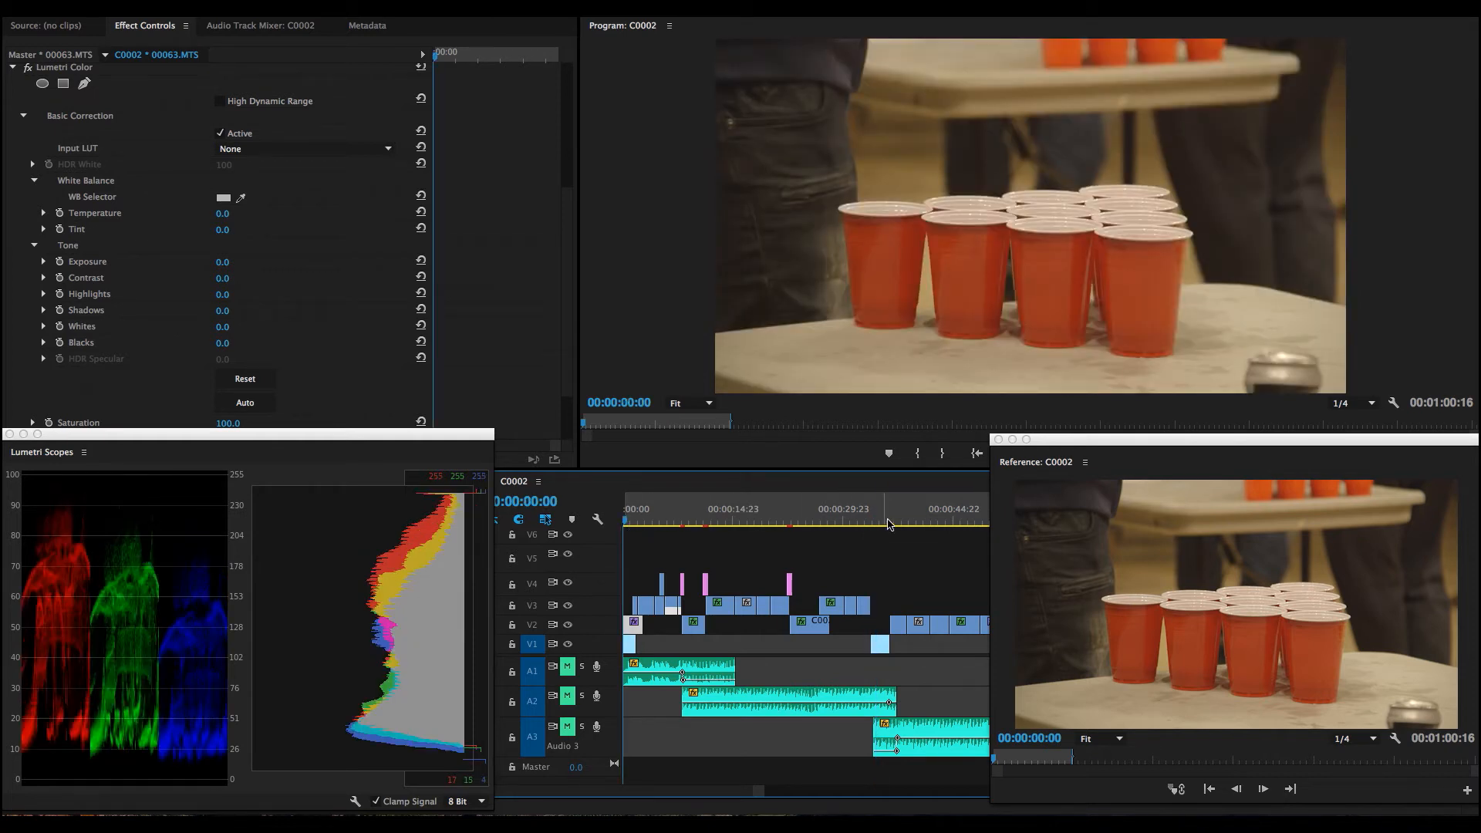
{"action": "left_click", "coordinate": [878, 520]}
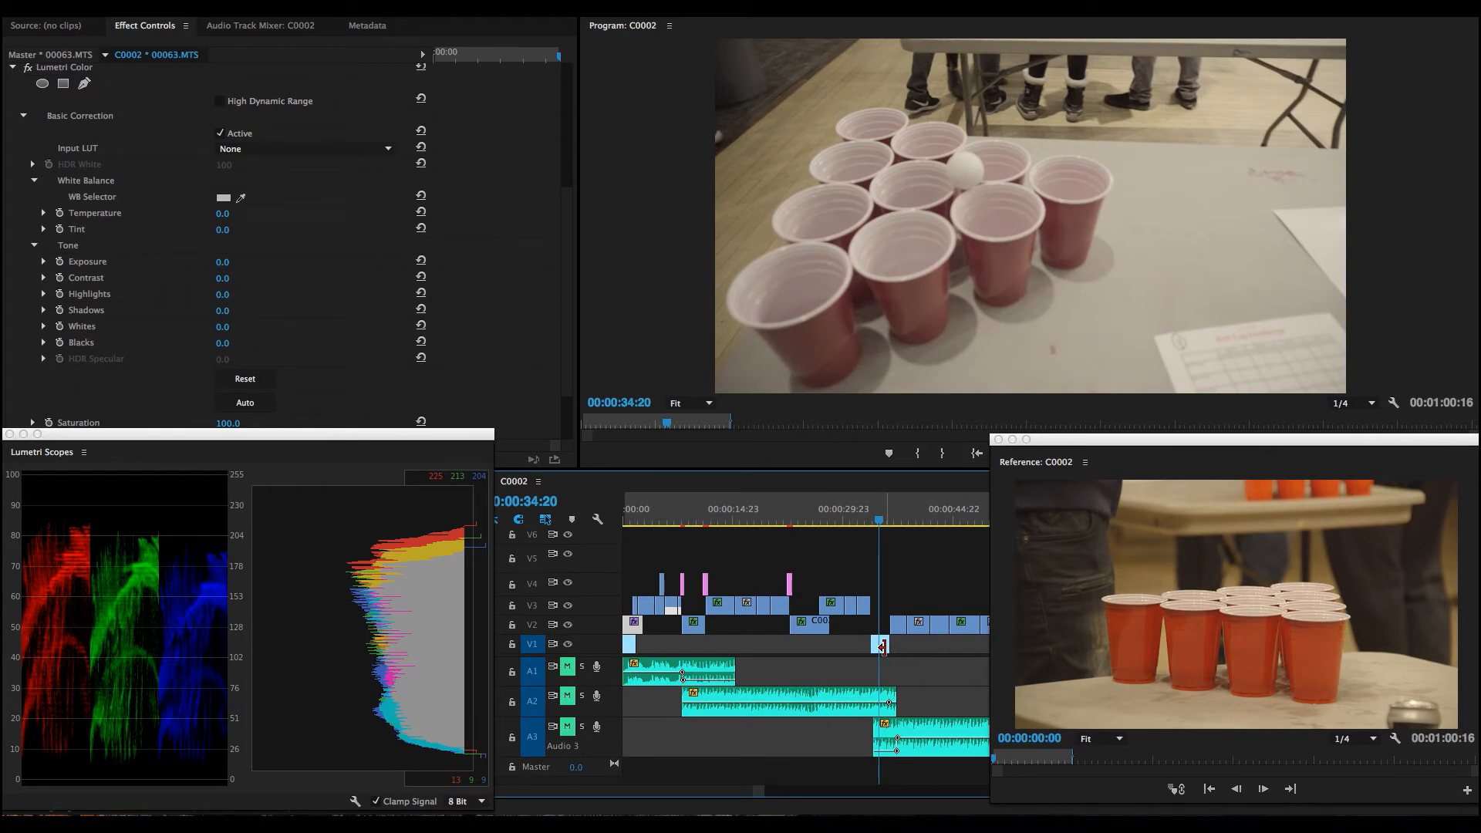
{"action": "left_click", "coordinate": [878, 645]}
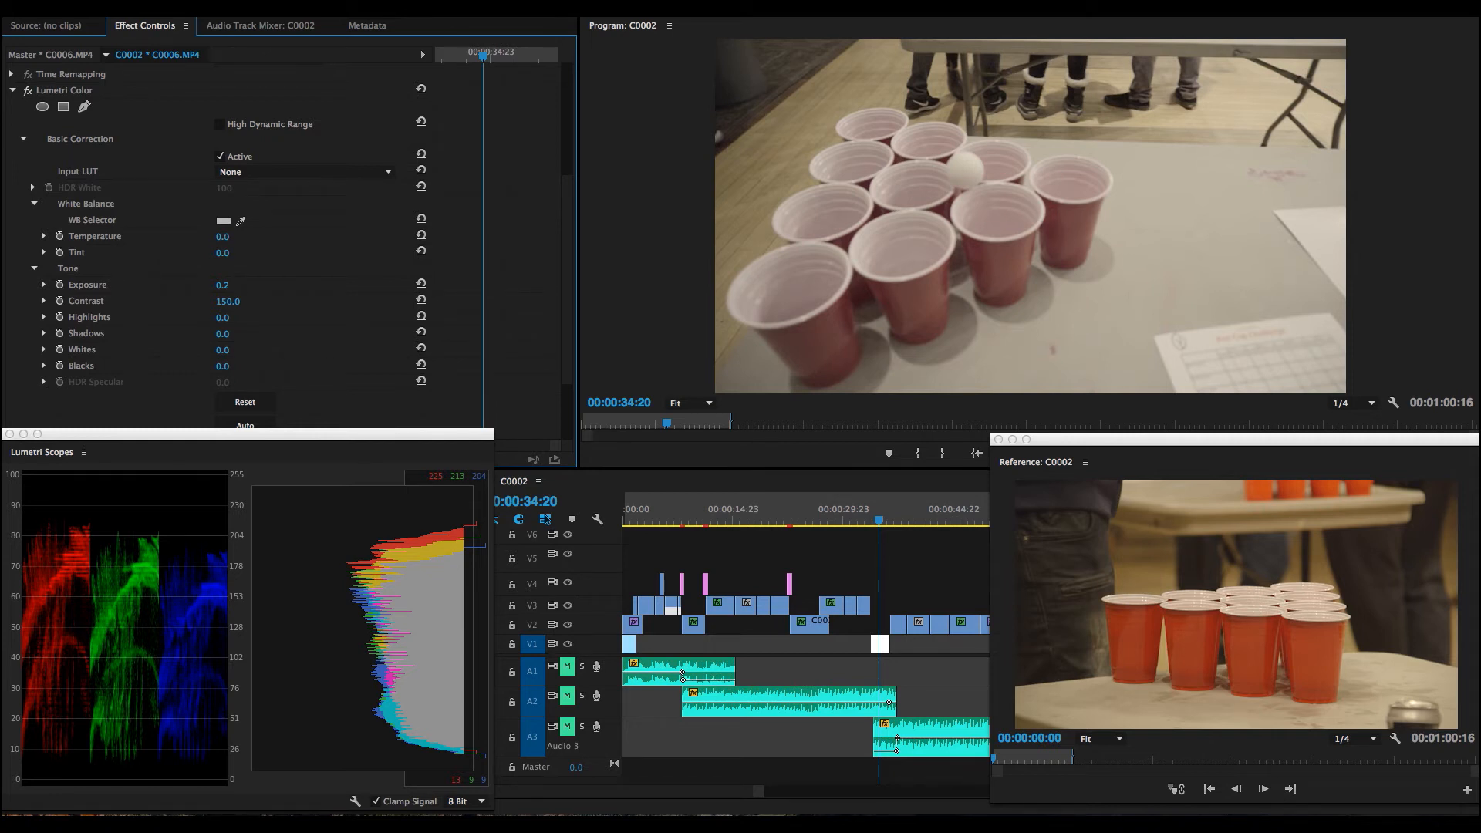
Raise the pong-cups clip's Temperature from 5, overshooting to 21 and settling at 15.
{"action": "left_click", "coordinate": [222, 235]}
{"action": "type", "text": "5"}
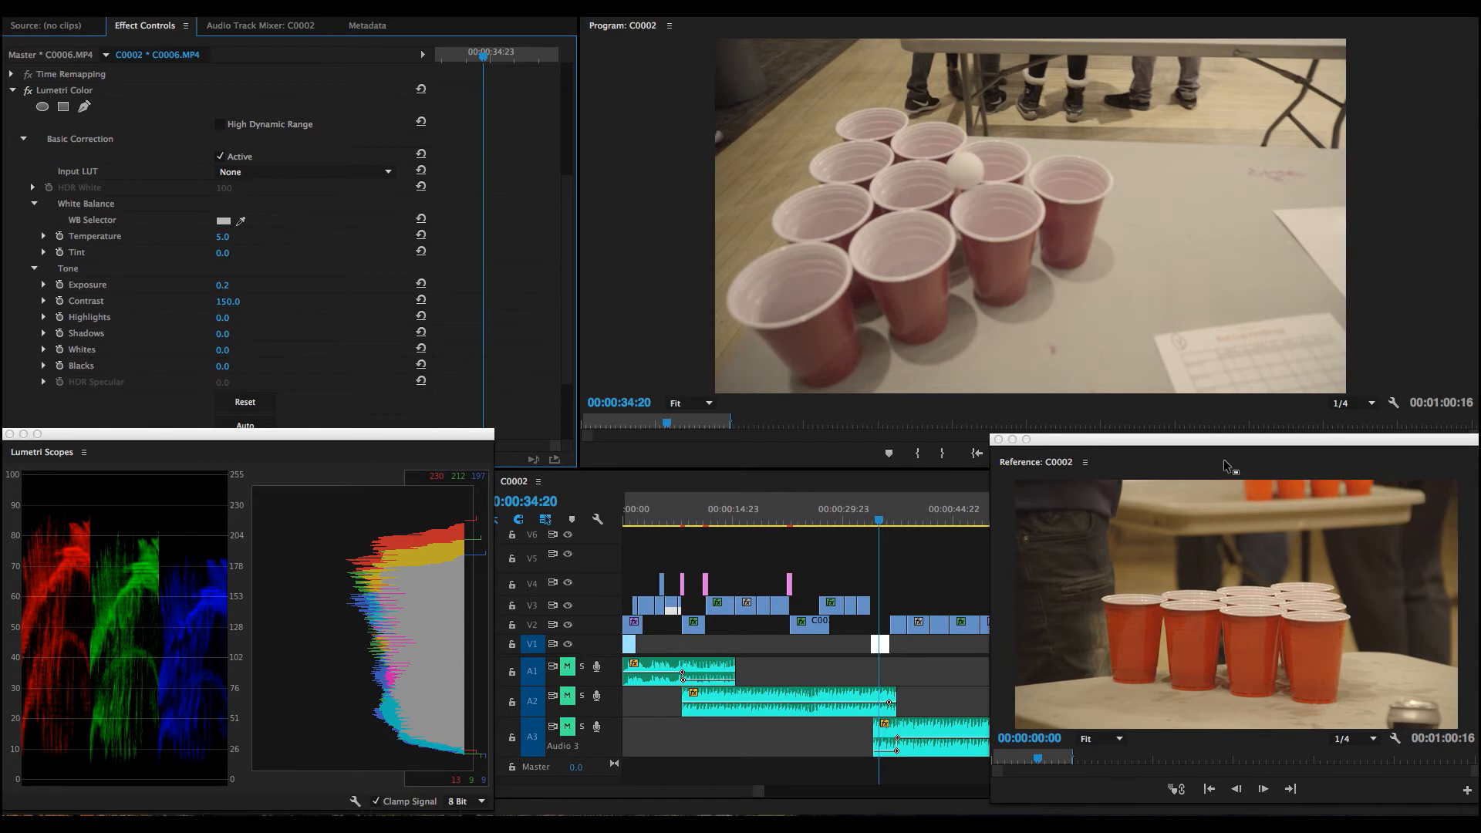
{"action": "mouse_move", "coordinate": [632, 541]}
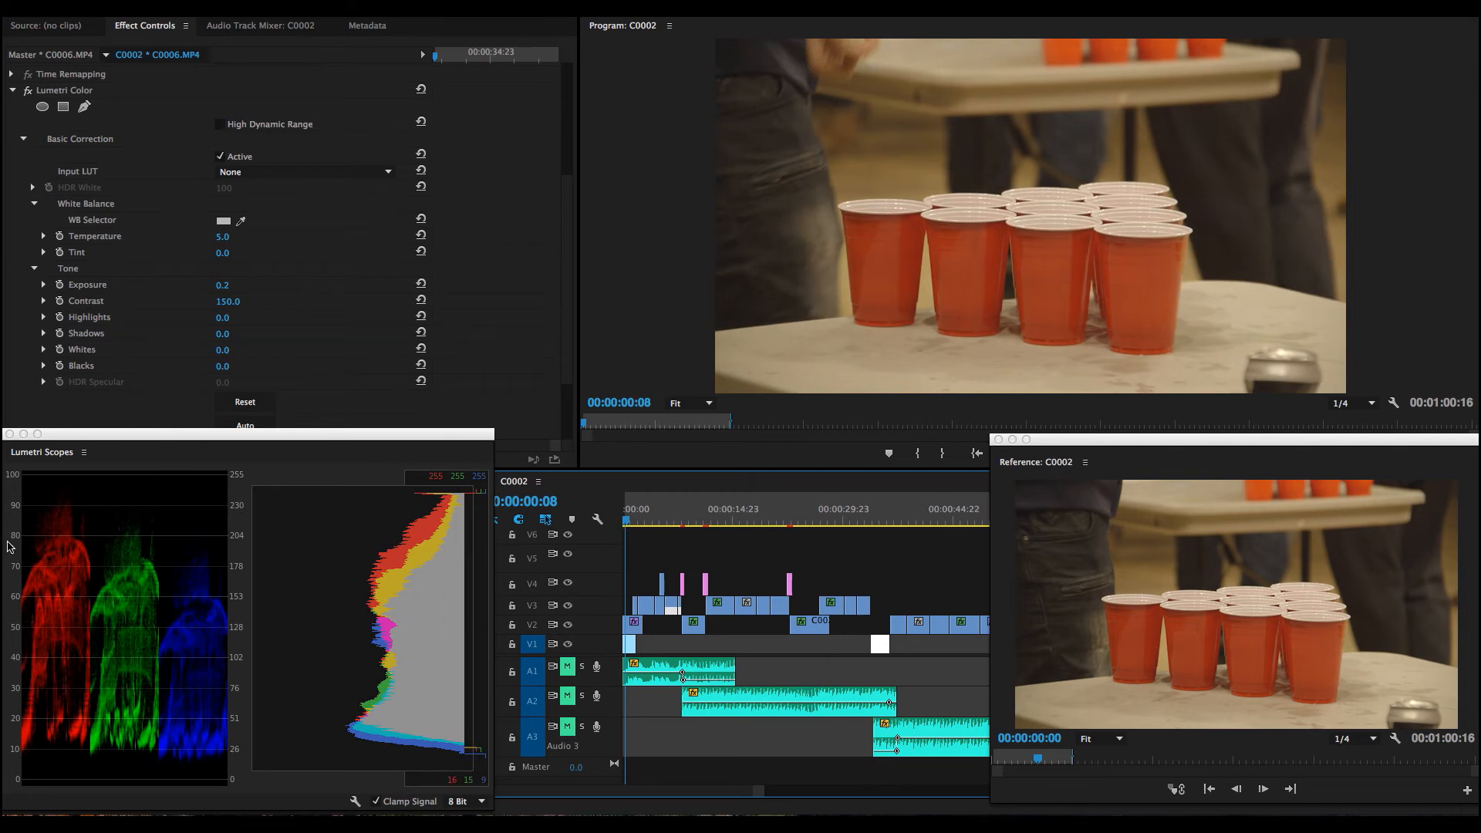
{"action": "mouse_move", "coordinate": [87, 644]}
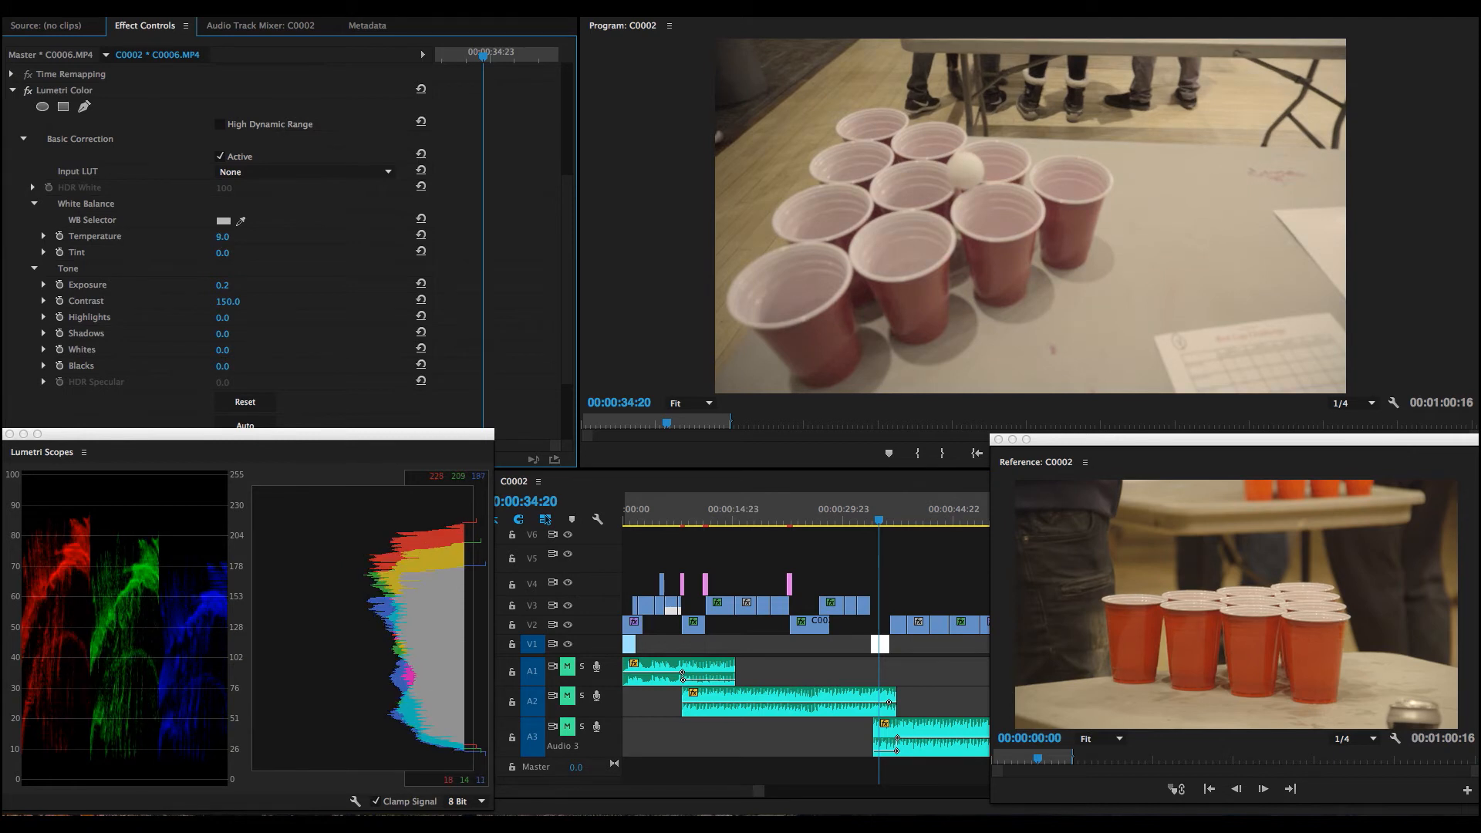
{"action": "left_click_drag", "start_coordinate": [226, 235], "coordinate": [236, 235]}
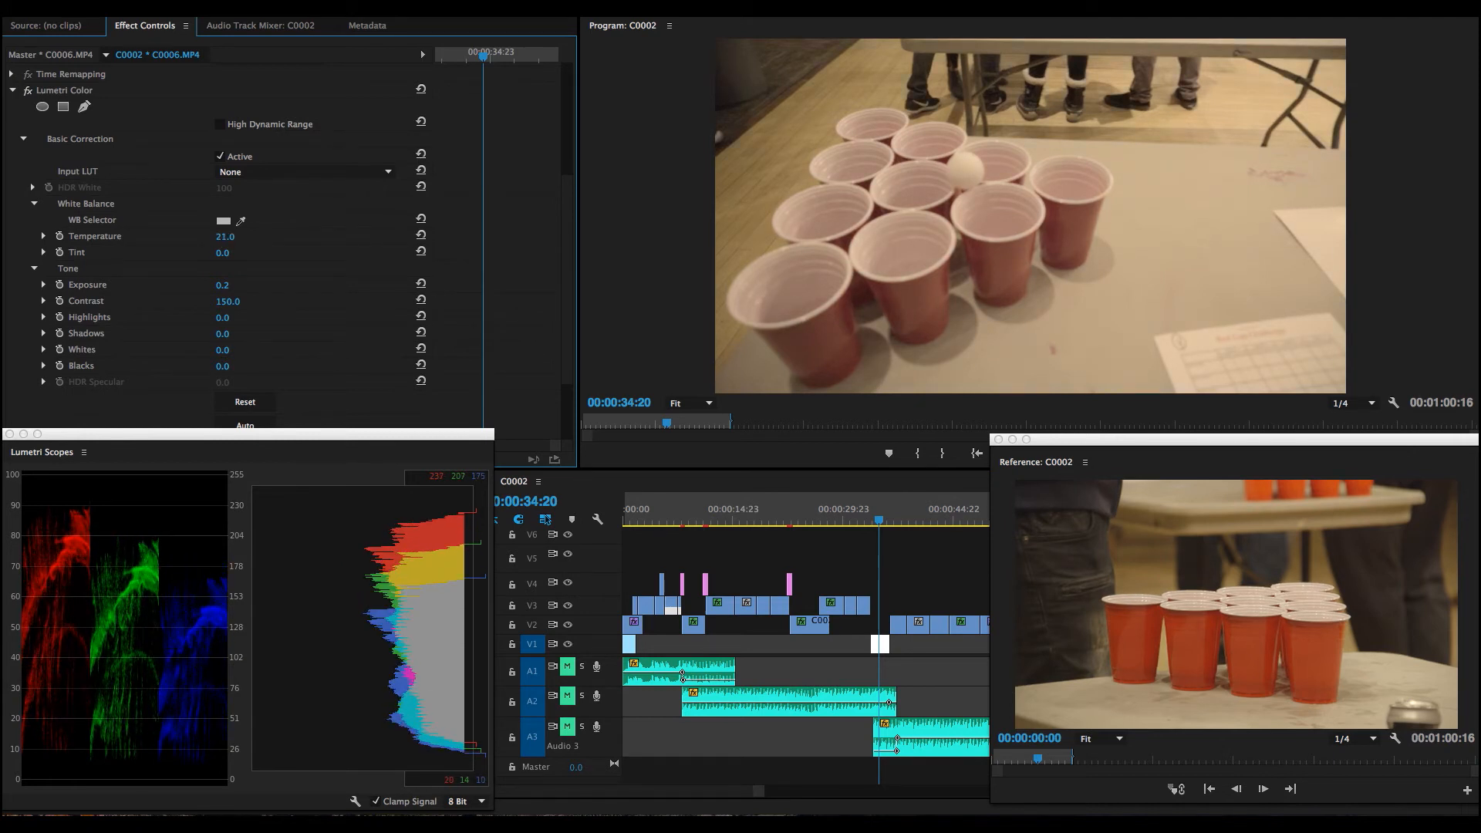
{"action": "left_click_drag", "start_coordinate": [226, 235], "coordinate": [235, 235]}
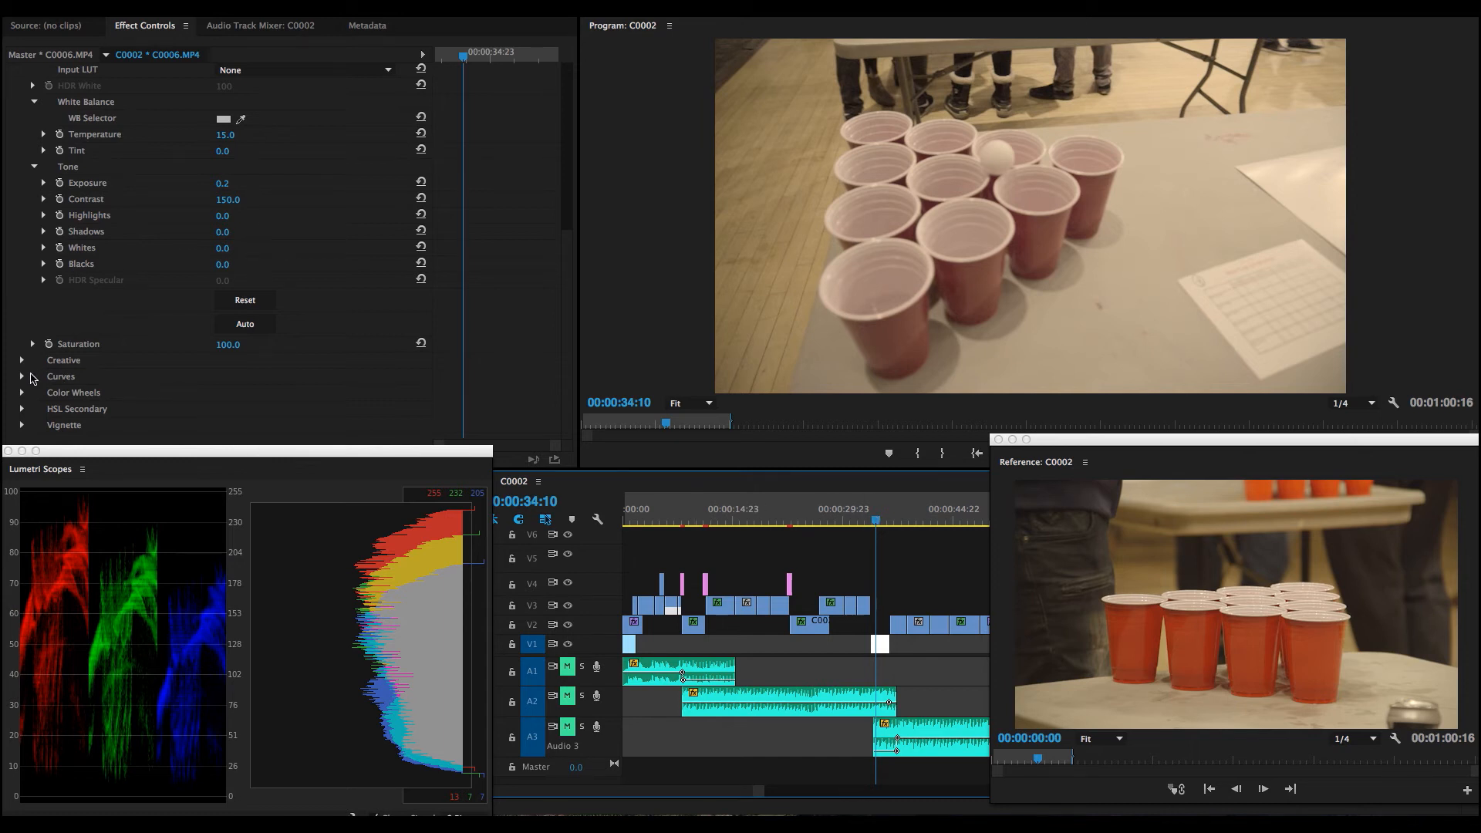
{"action": "mouse_move", "coordinate": [45, 360]}
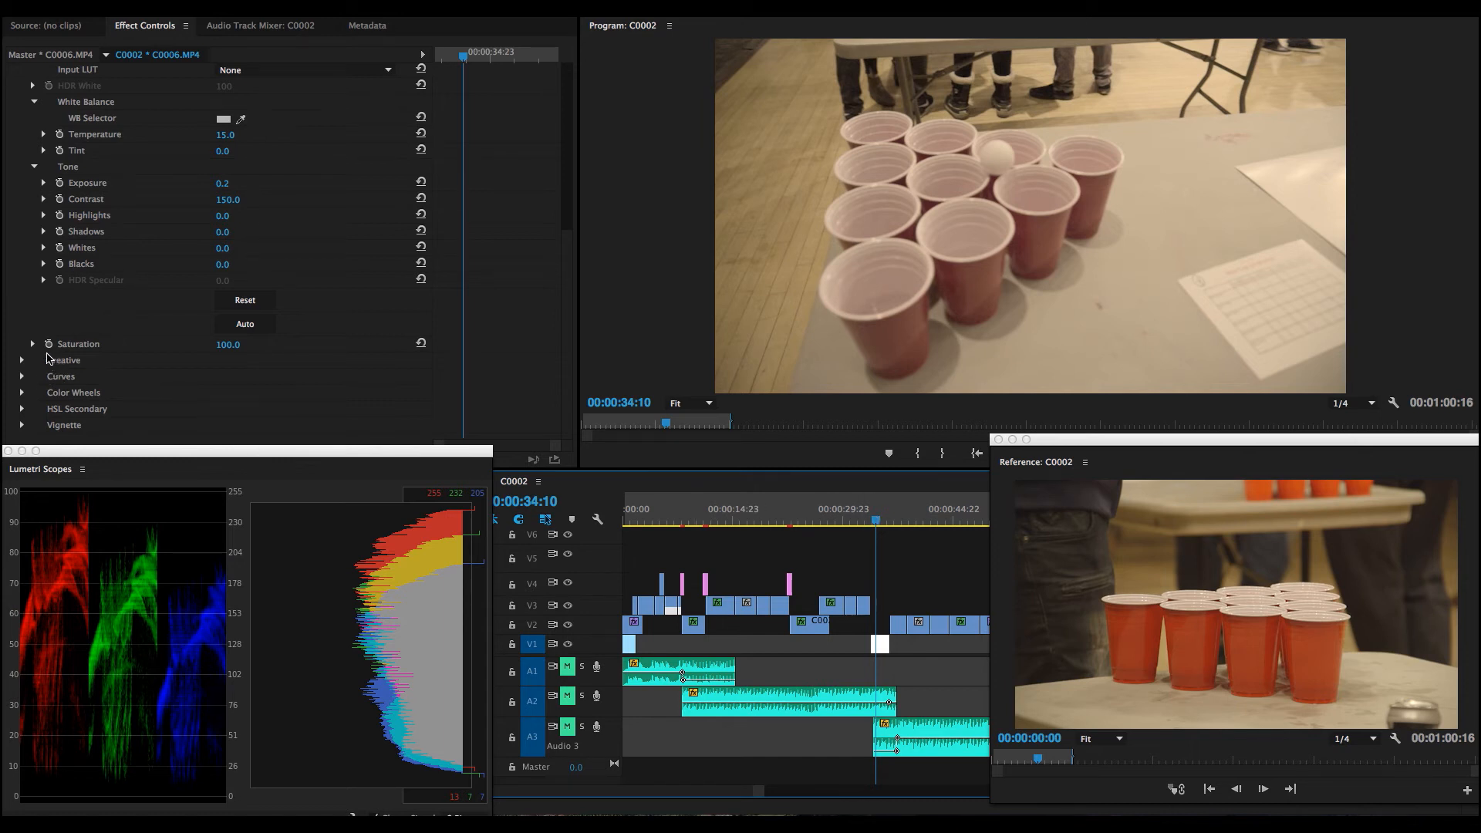
In HSL Secondary, sample a red cup as the key colour and enable Show Mask.
{"action": "left_click", "coordinate": [21, 408]}
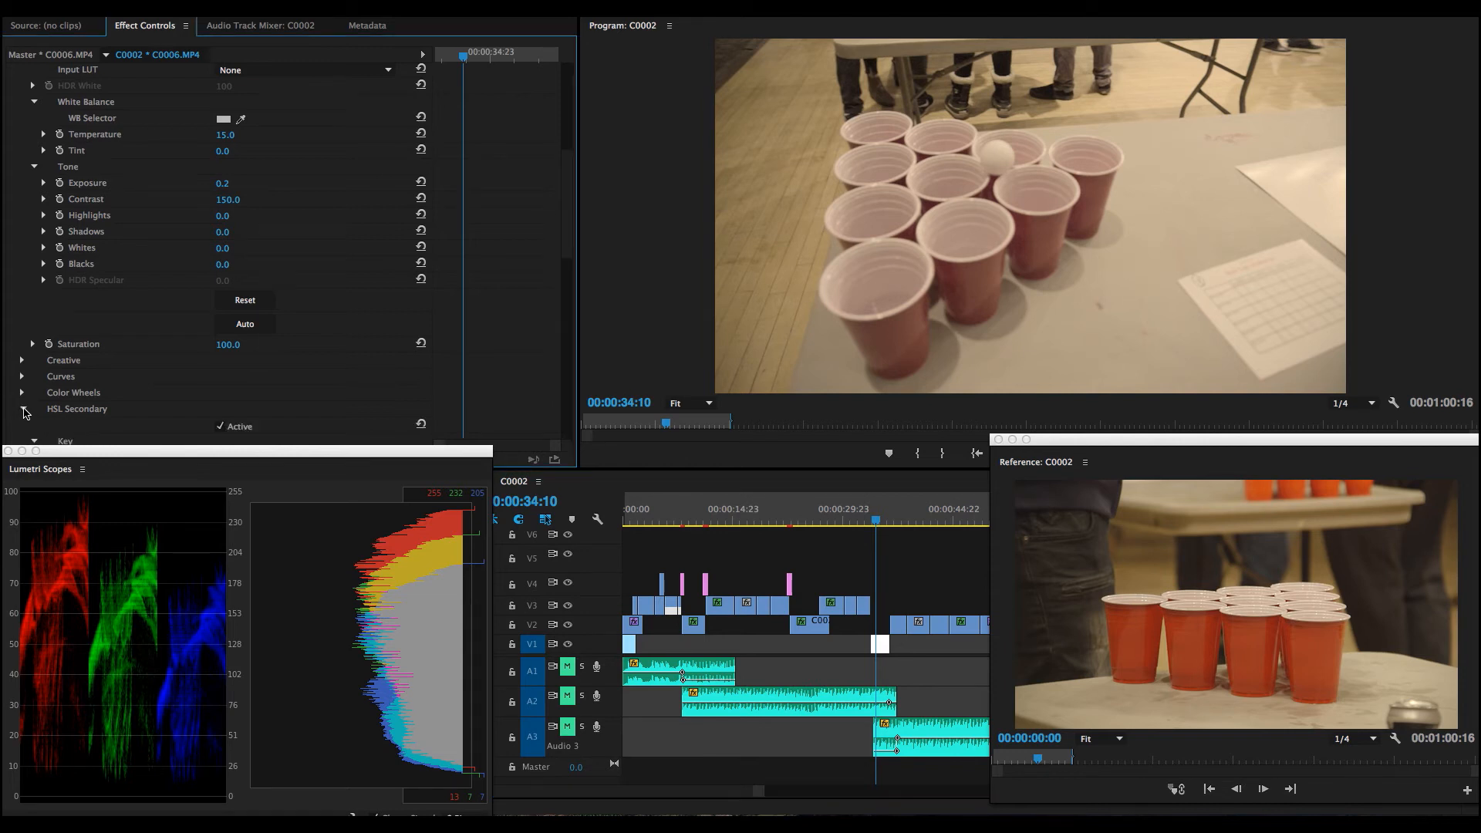
{"action": "scroll", "scroll_direction": "down", "scroll_amount": 3}
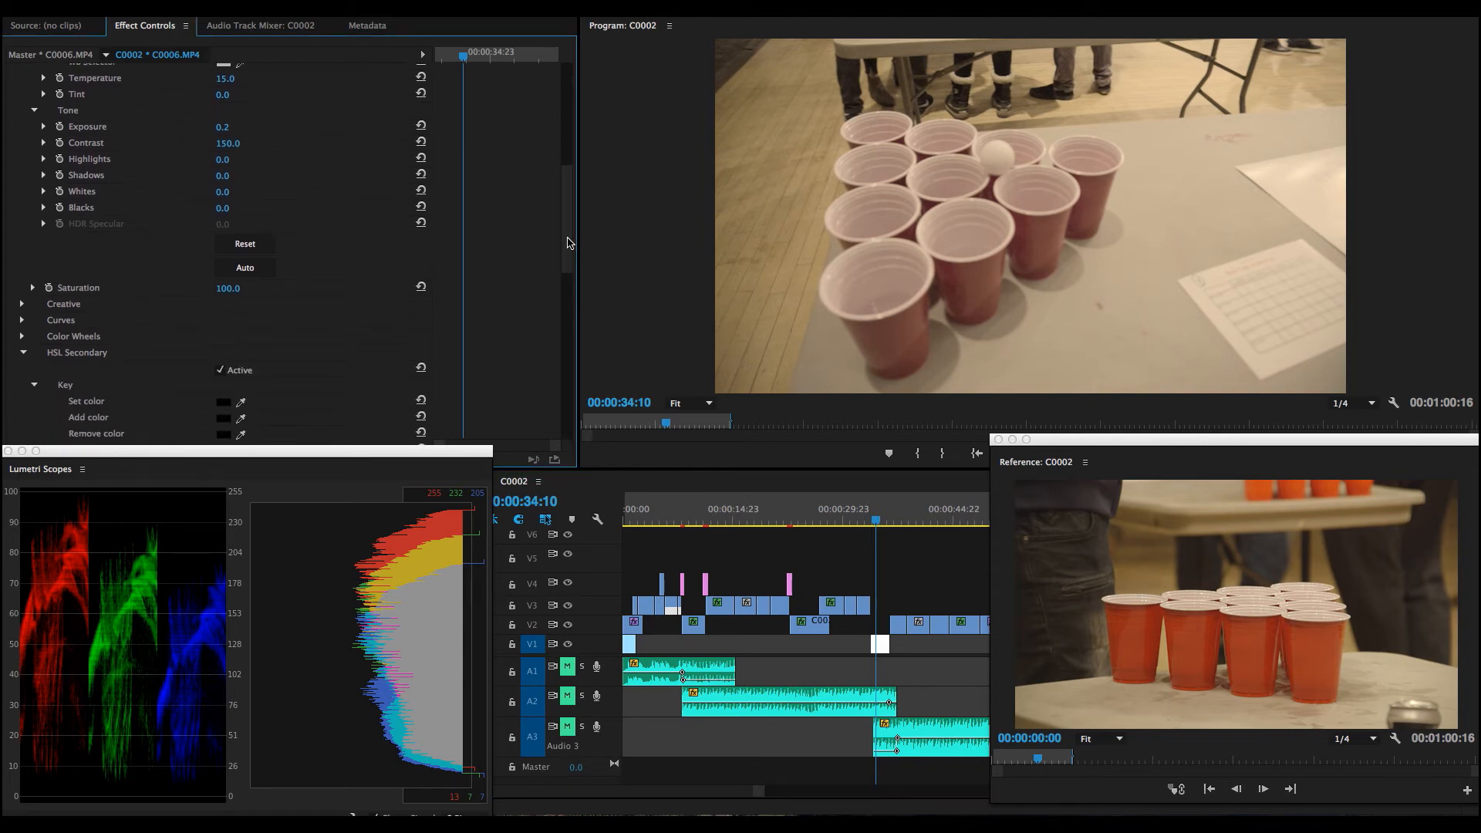
{"action": "scroll", "scroll_direction": "down", "scroll_amount": 3}
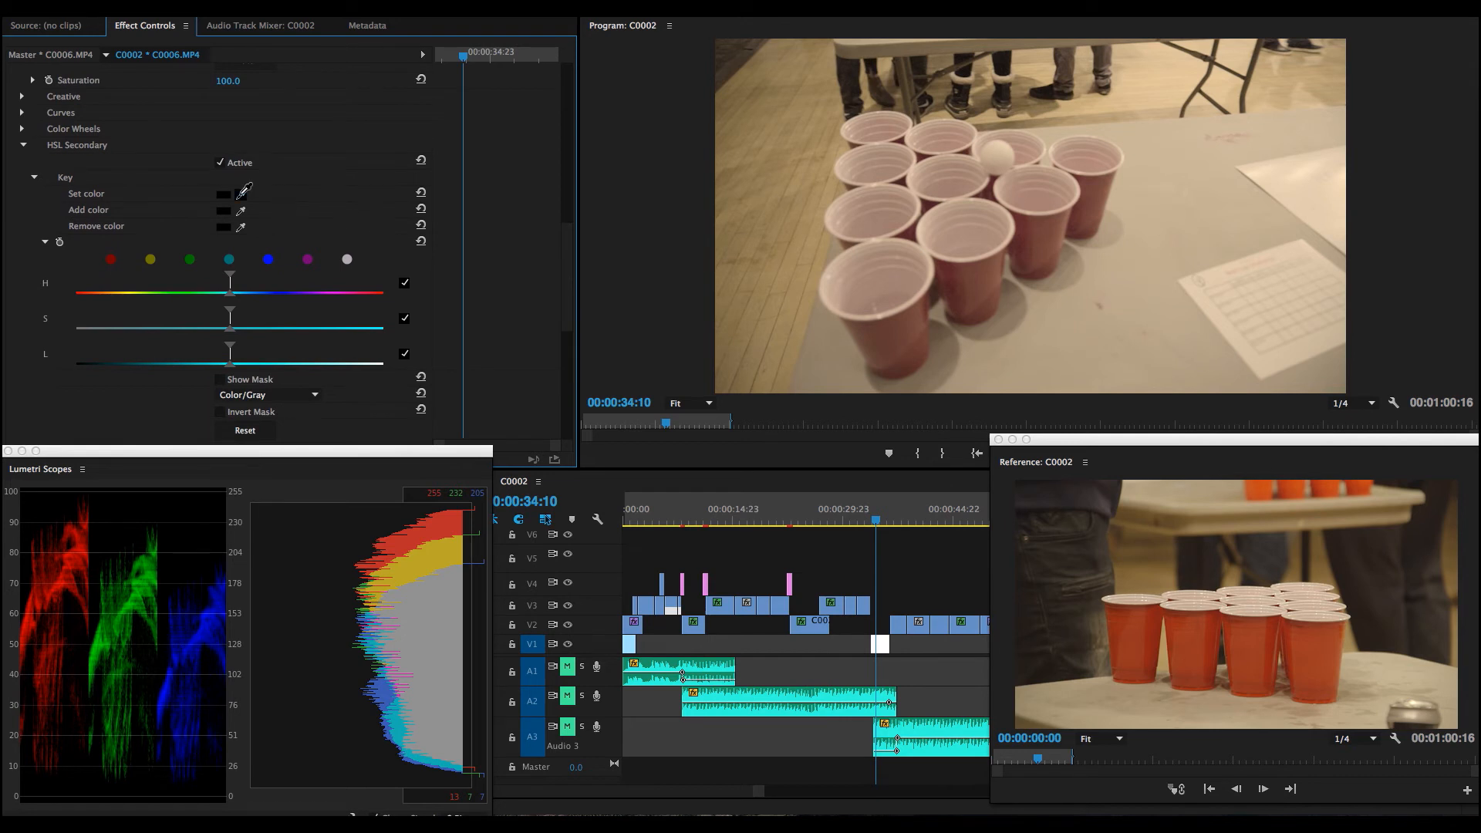
{"action": "left_click", "coordinate": [1045, 235]}
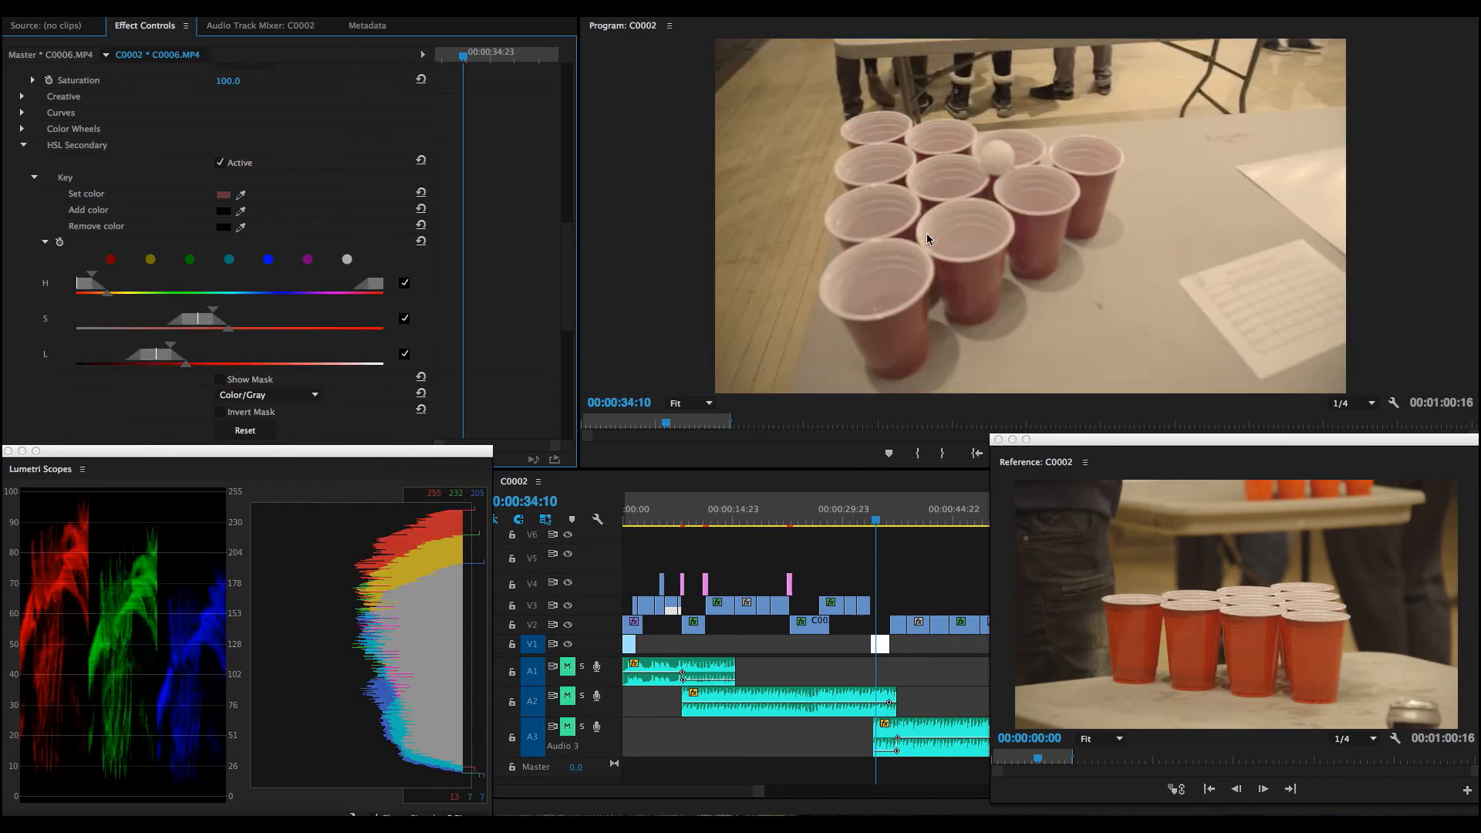
{"action": "mouse_move", "coordinate": [571, 213]}
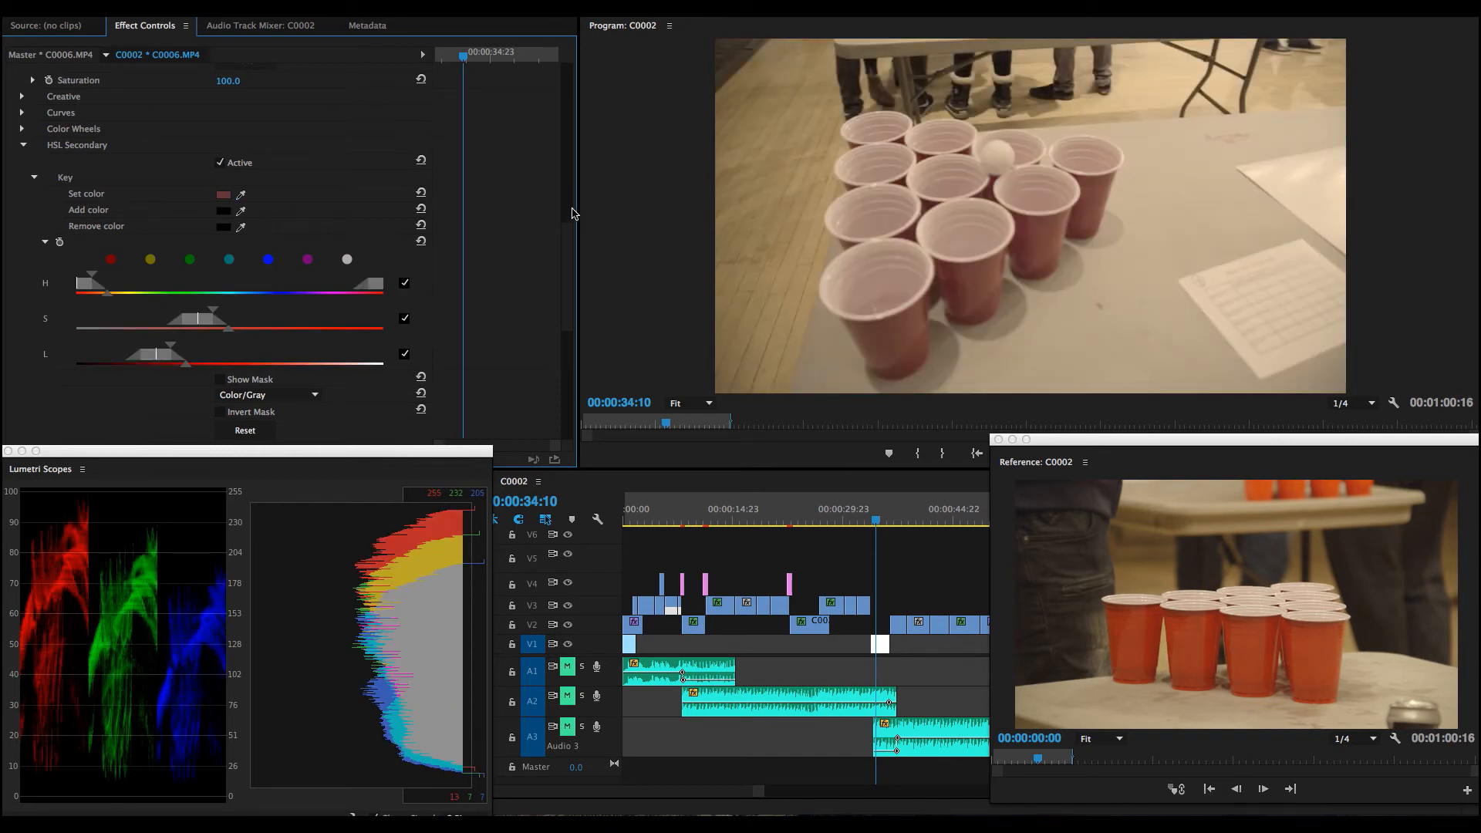
{"action": "scroll", "scroll_direction": "down", "scroll_amount": 3}
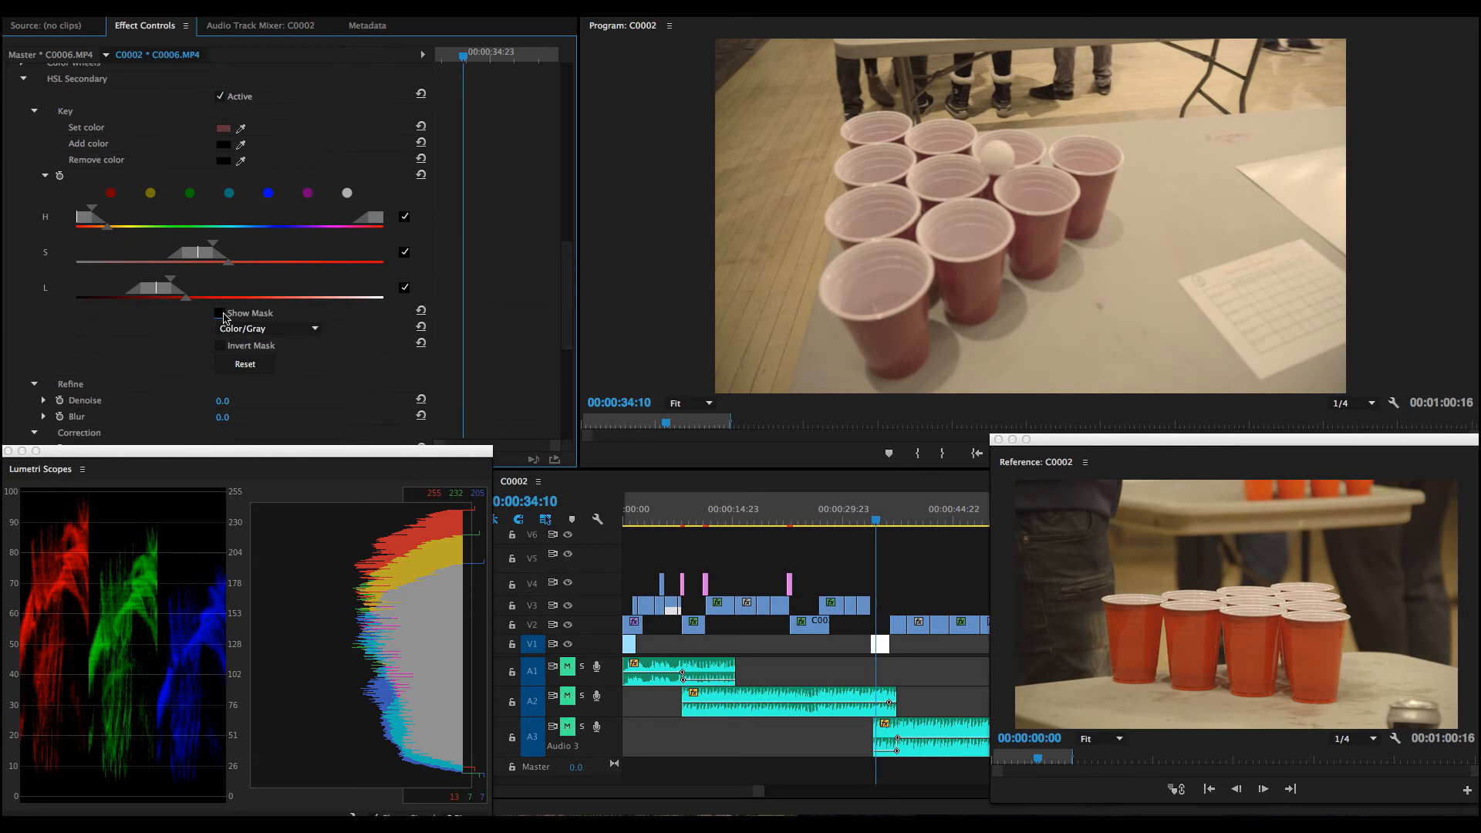
{"action": "left_click", "coordinate": [219, 313]}
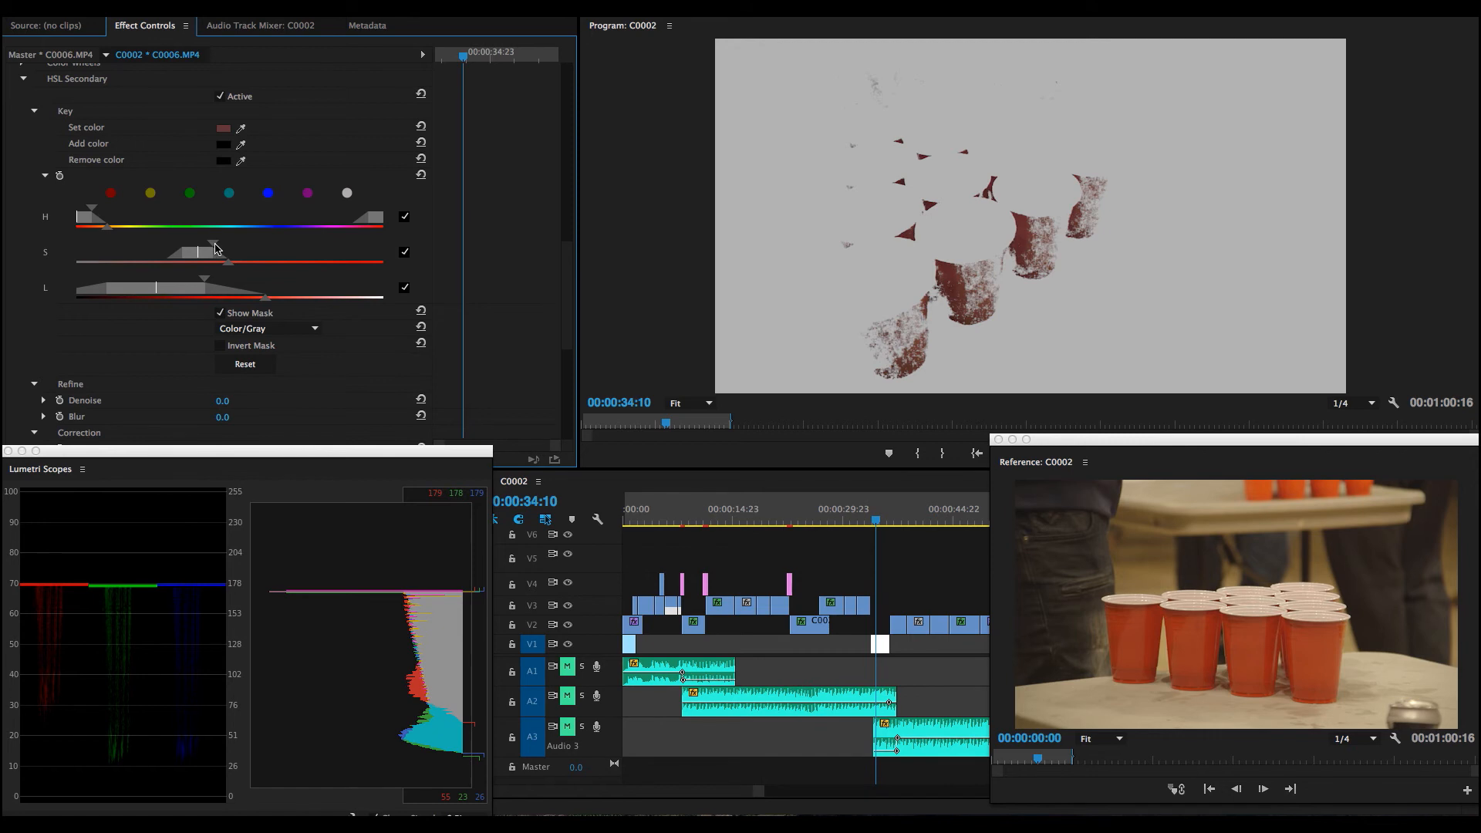
Widen the S and H key ranges to cover the whole cups and soften the mask edges.
{"action": "left_click_drag", "start_coordinate": [199, 251], "coordinate": [244, 252]}
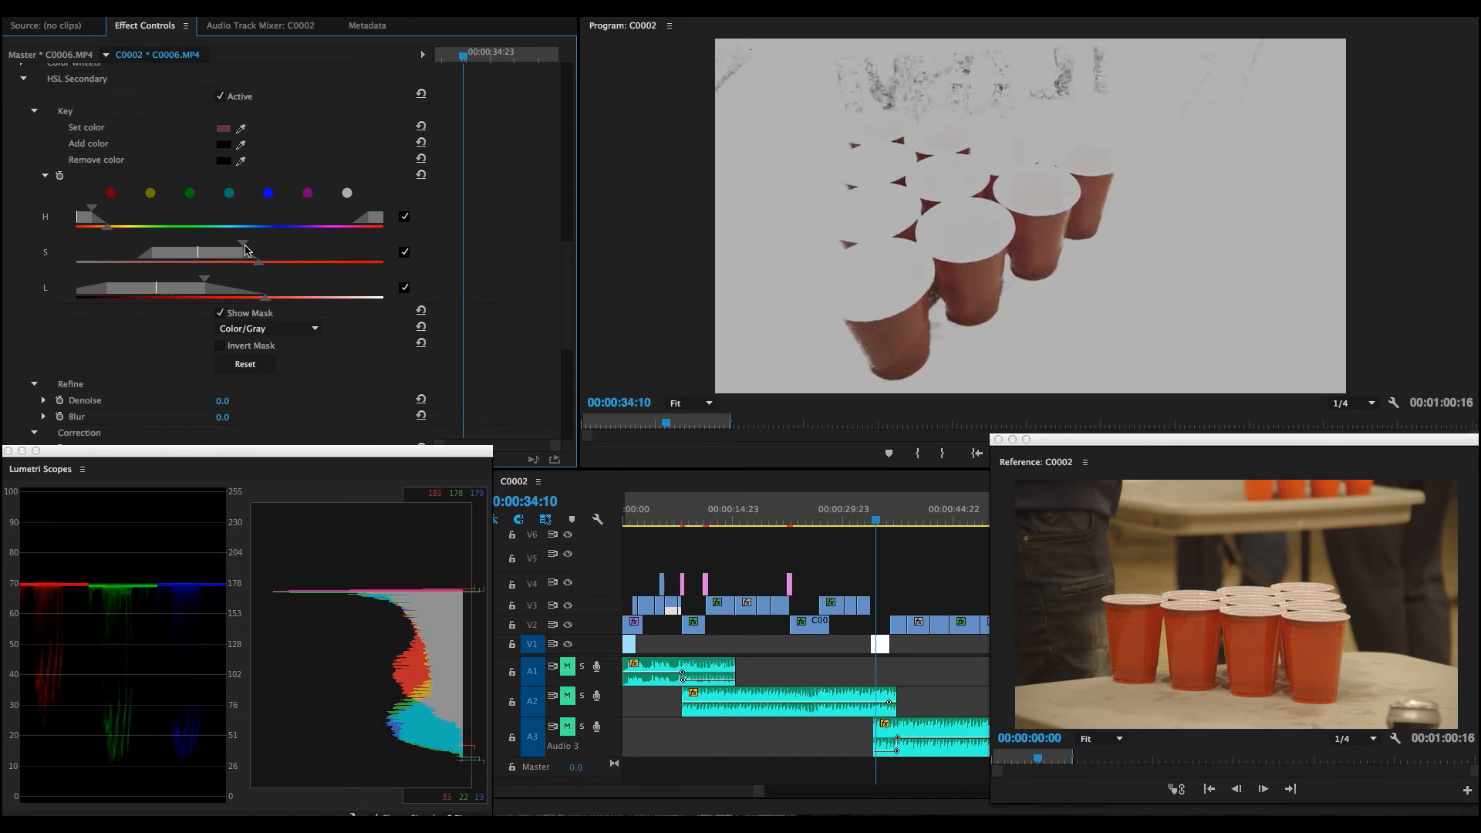
{"action": "left_click_drag", "start_coordinate": [245, 250], "coordinate": [288, 265]}
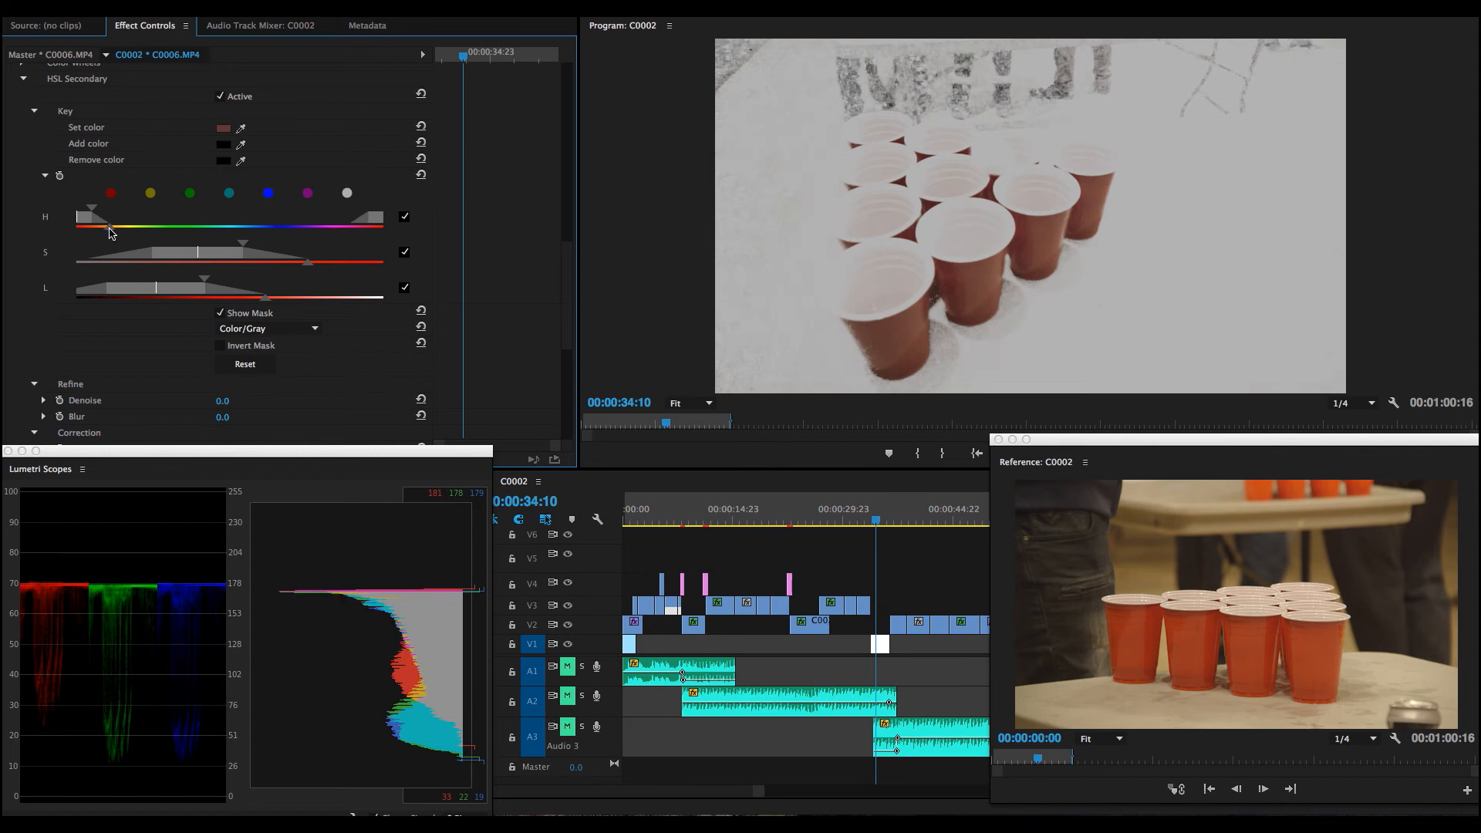
{"action": "scroll", "scroll_direction": "down", "scroll_amount": 3}
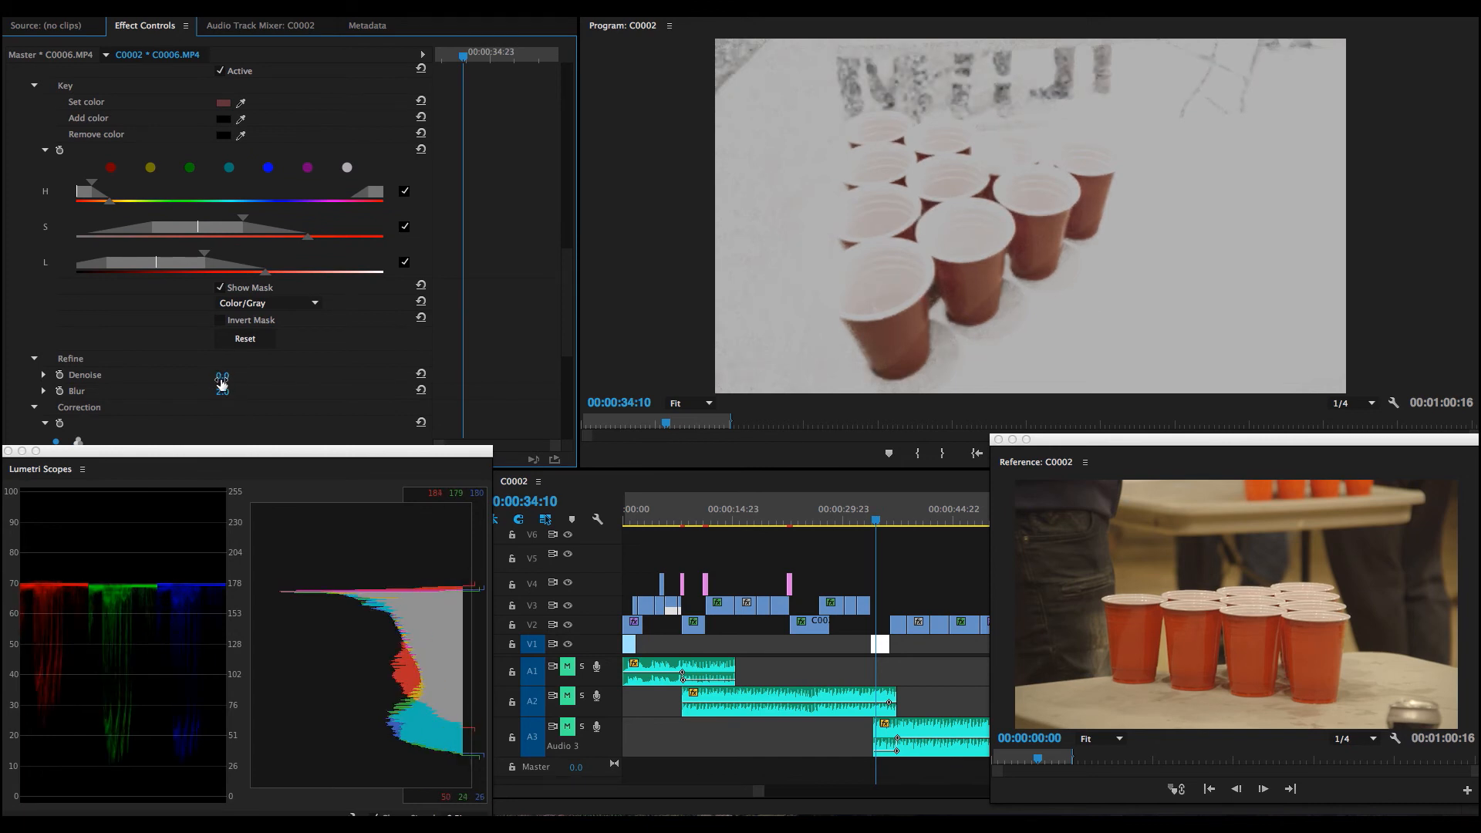
{"action": "left_click_drag", "start_coordinate": [223, 380], "coordinate": [236, 379]}
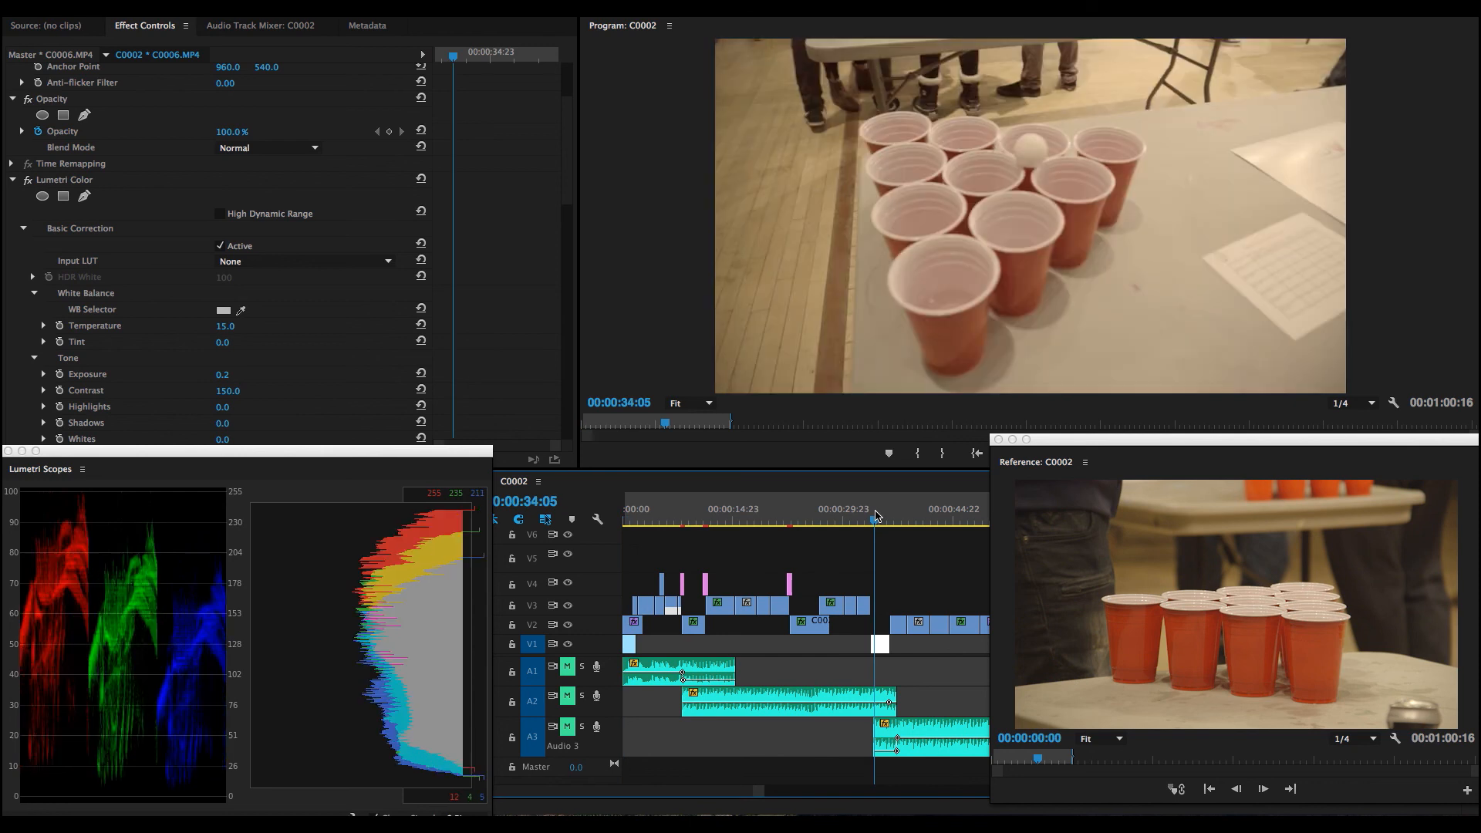
With Temperature 10 and Saturation 124 applied, return to the pong-cups shot for comparison.
{"action": "scroll", "scroll_direction": "down", "scroll_amount": 3}
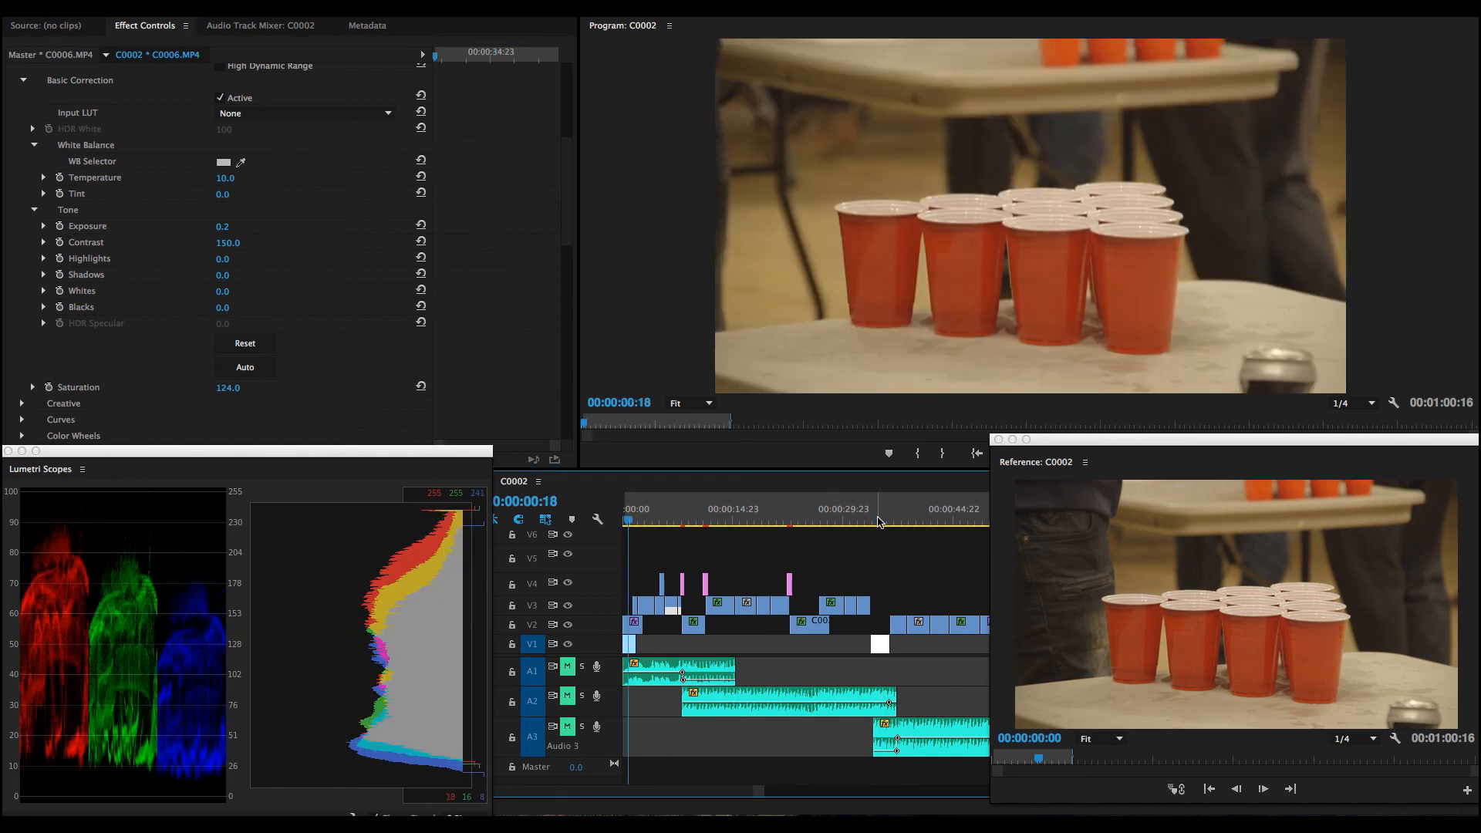
{"action": "left_click", "coordinate": [873, 523]}
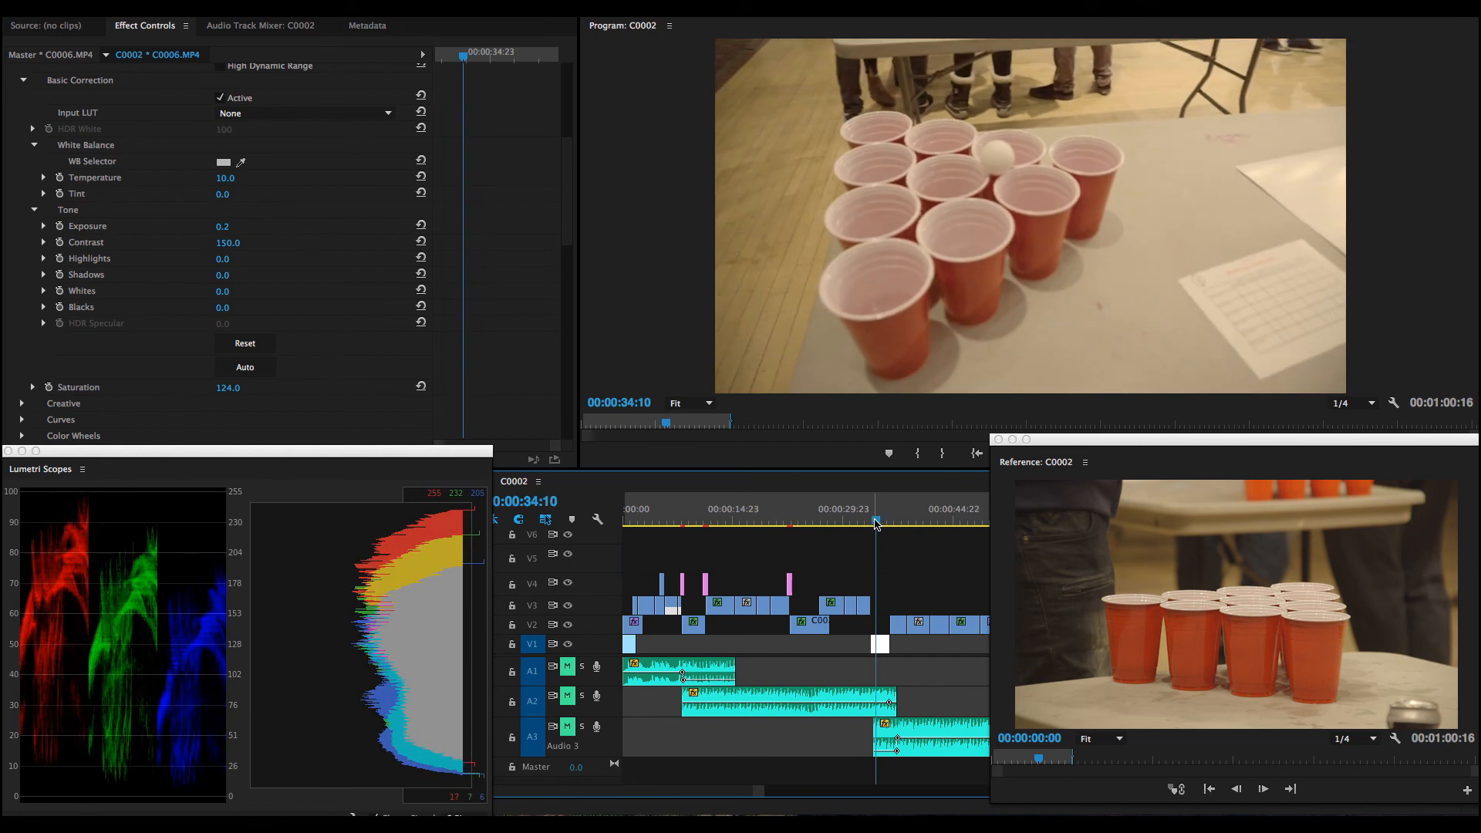